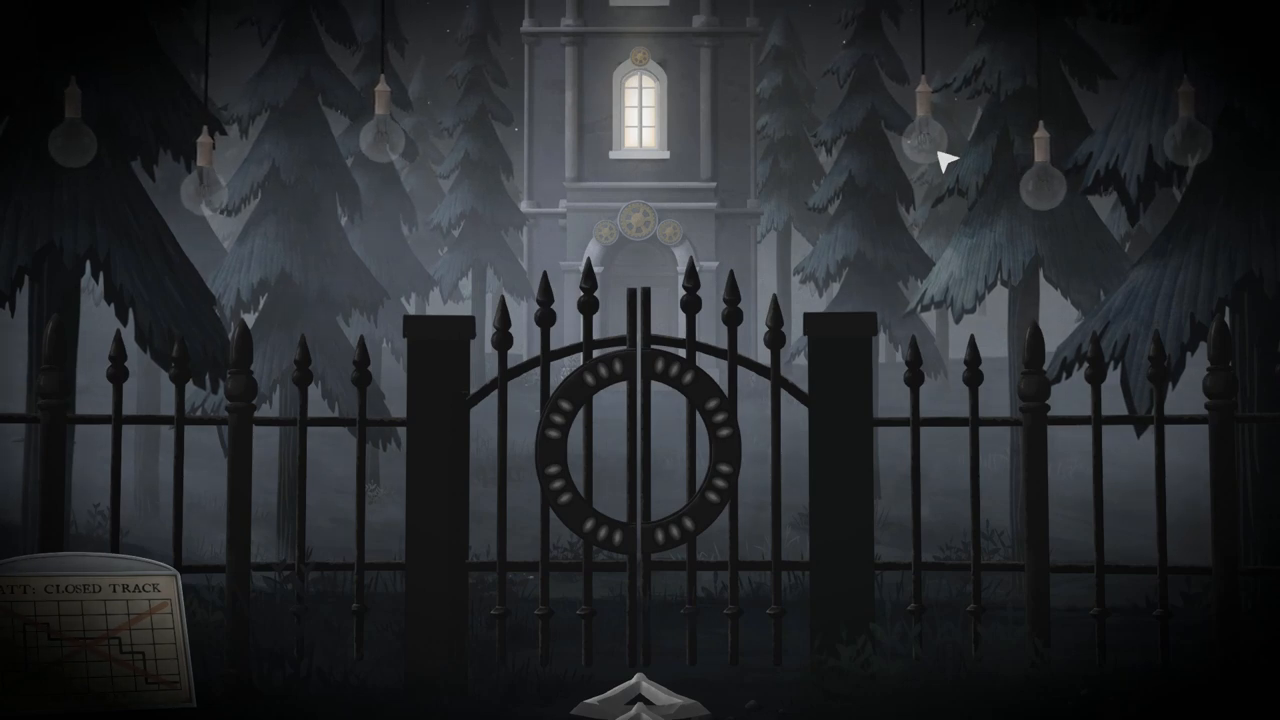
pyautogui.moveTo(690, 396)
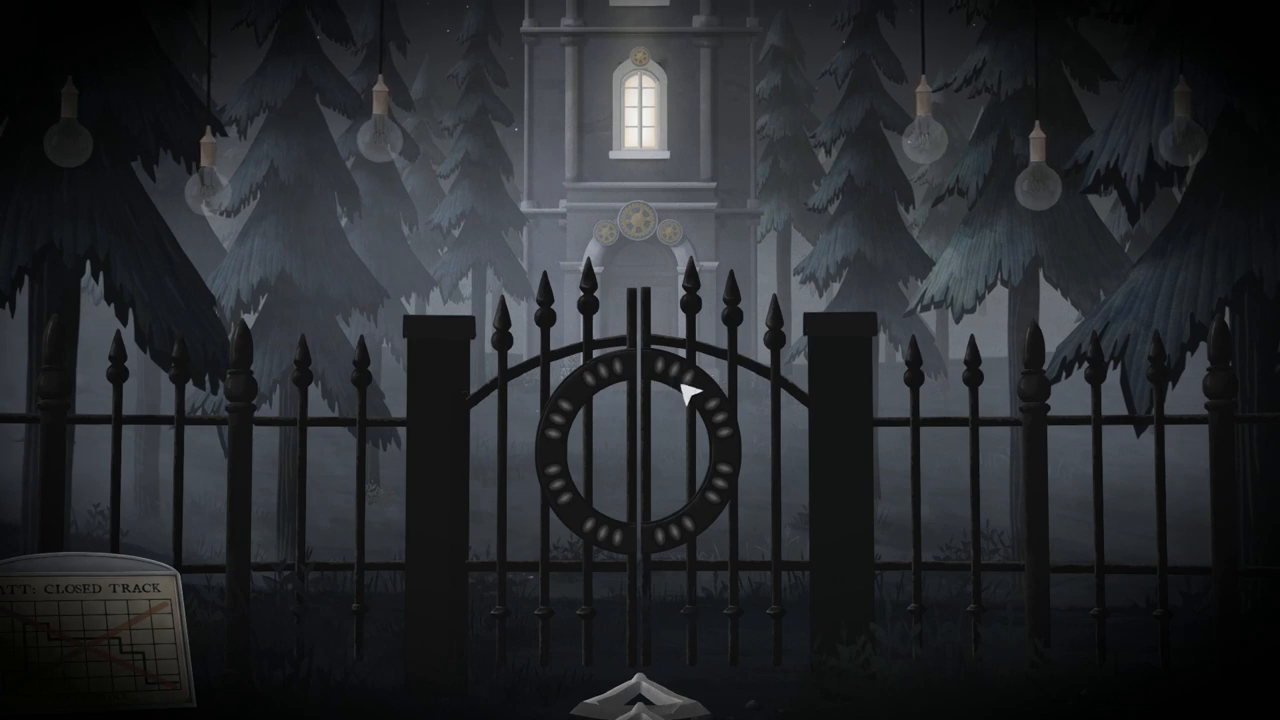
pyautogui.moveTo(850, 250)
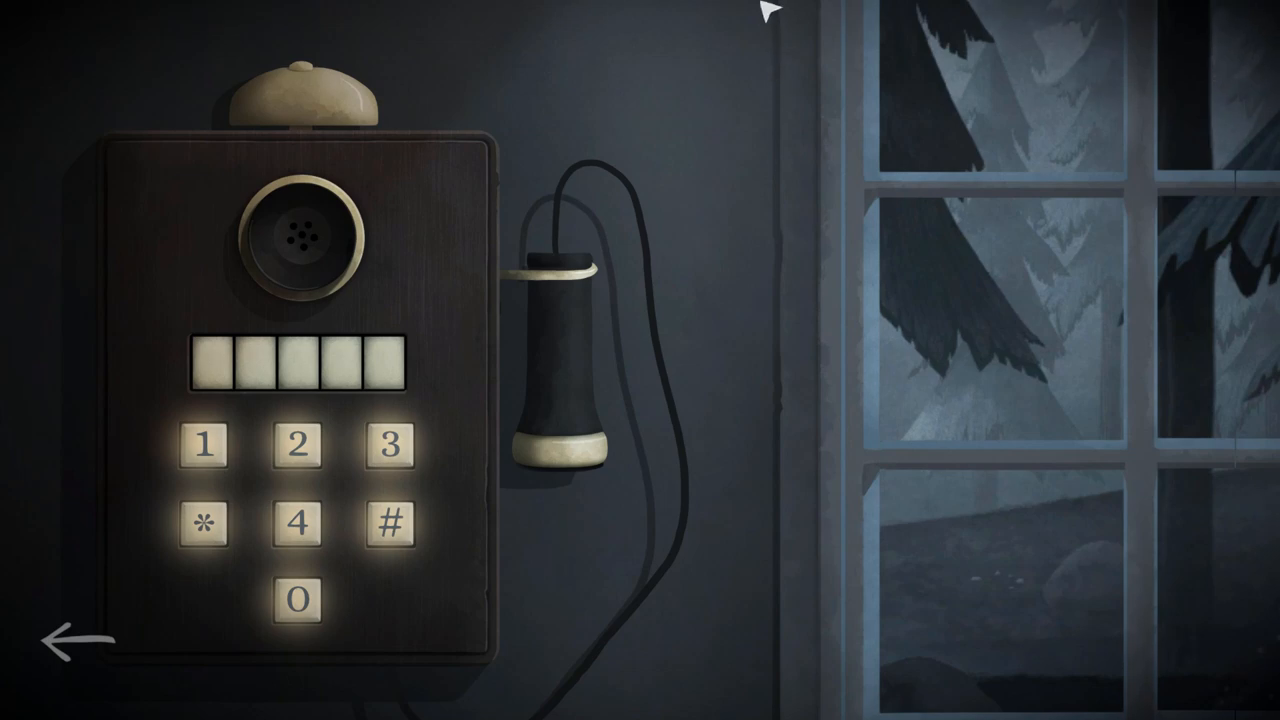
pyautogui.moveTo(876, 278)
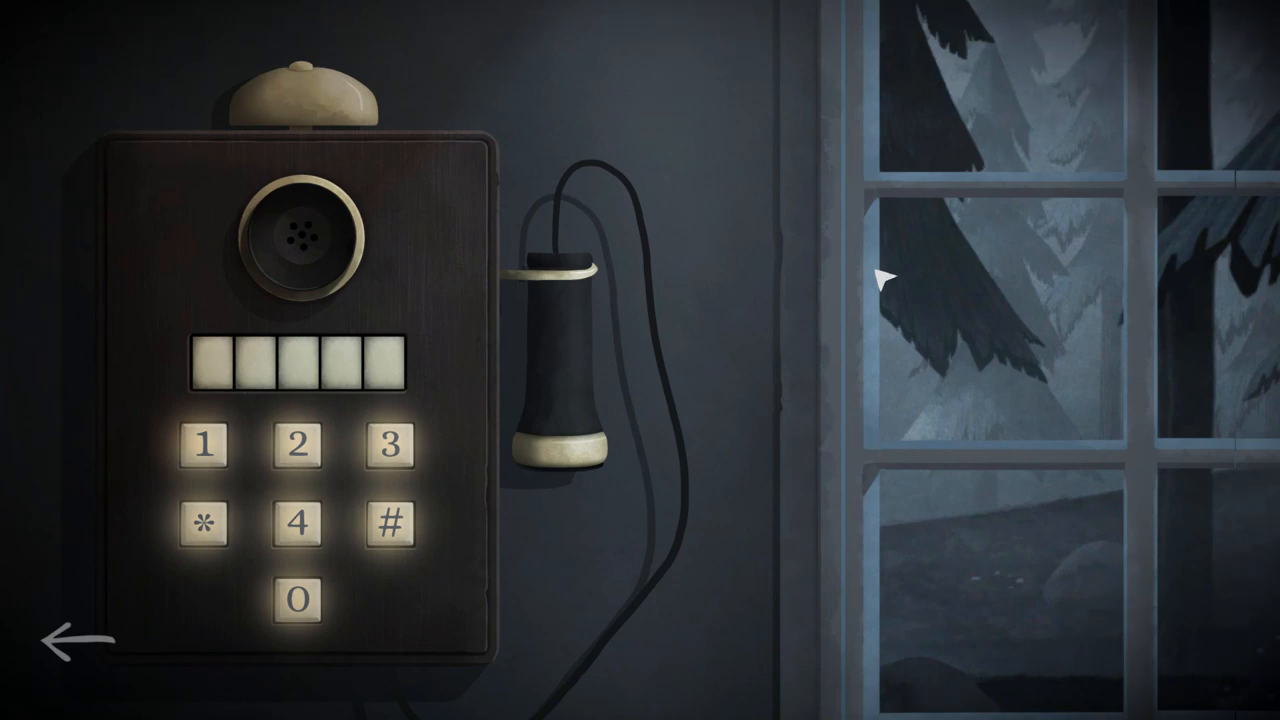
pyautogui.moveTo(218, 376)
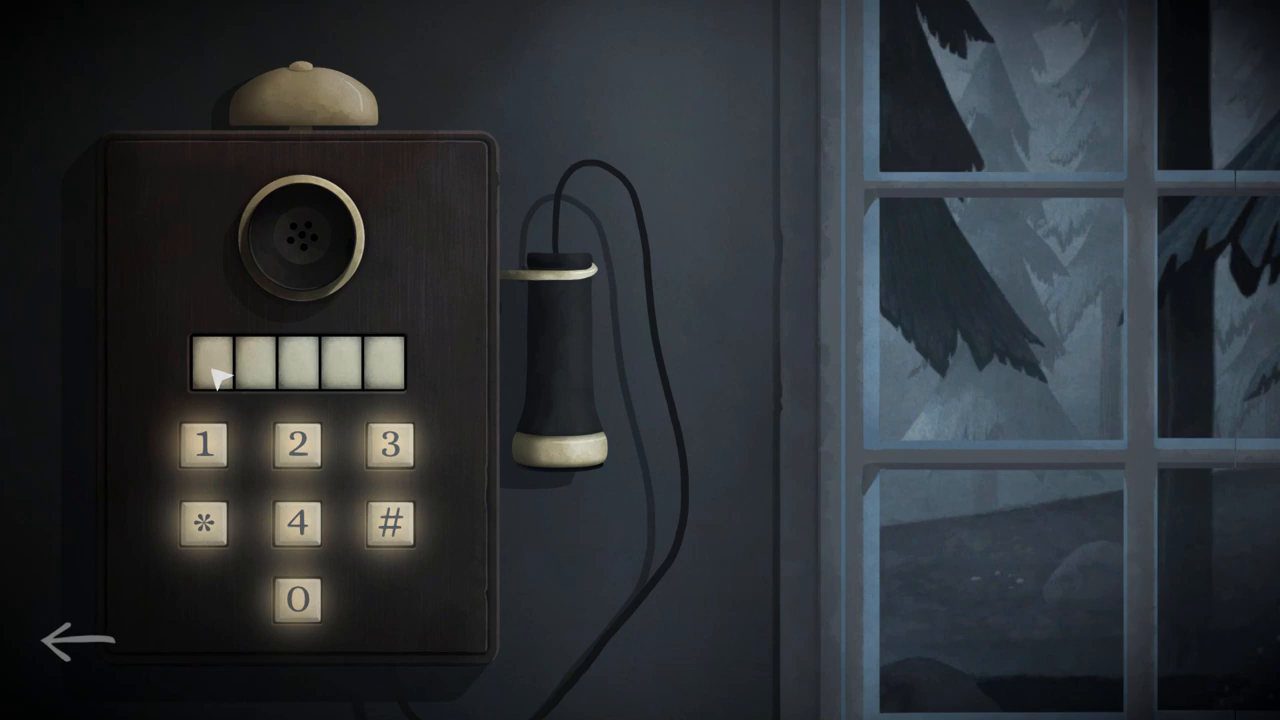
pyautogui.moveTo(364, 380)
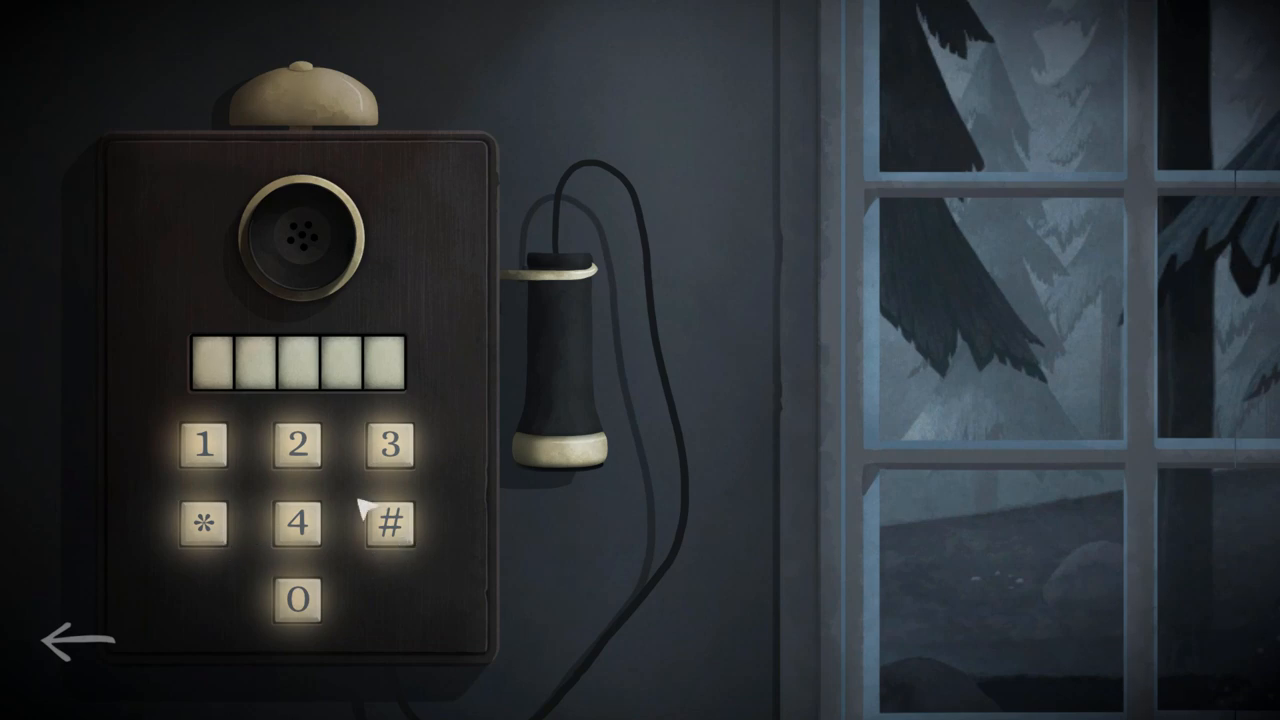
# - Dial keys on the wall phone to hear fragments, reset, and begin the 1 3 4 # 0 sequence
pyautogui.click(300, 444)
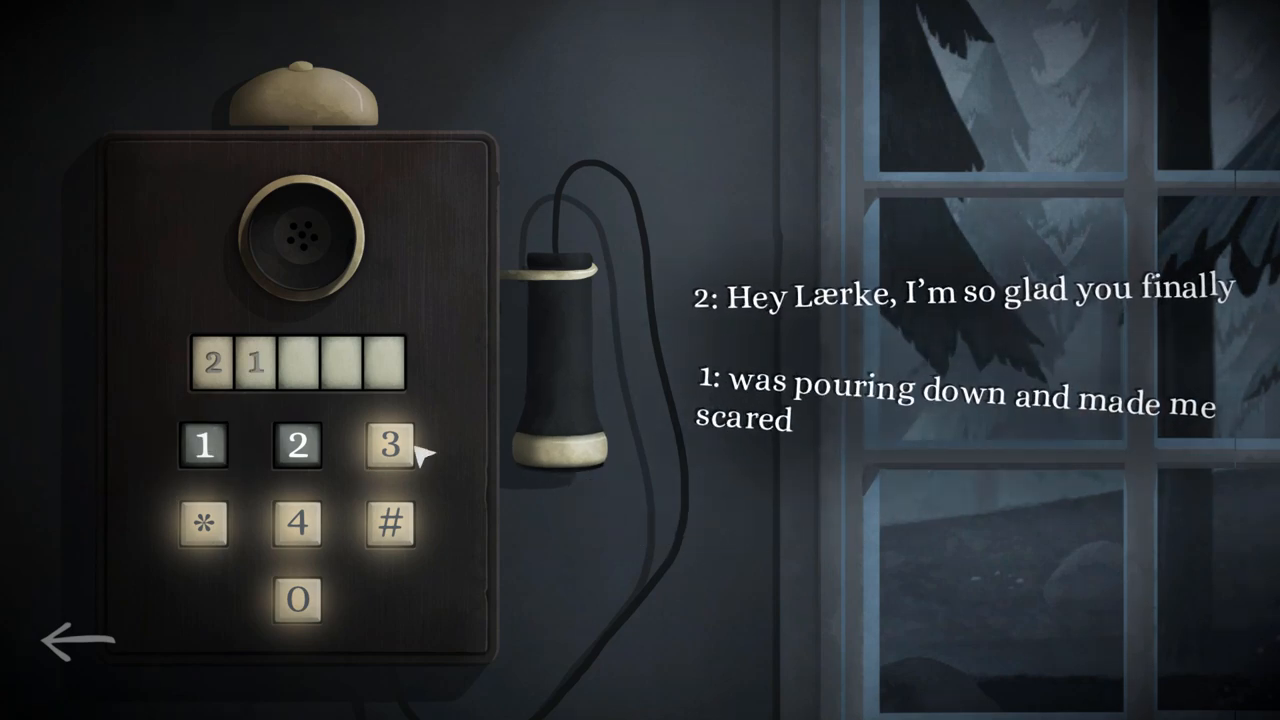
pyautogui.click(392, 444)
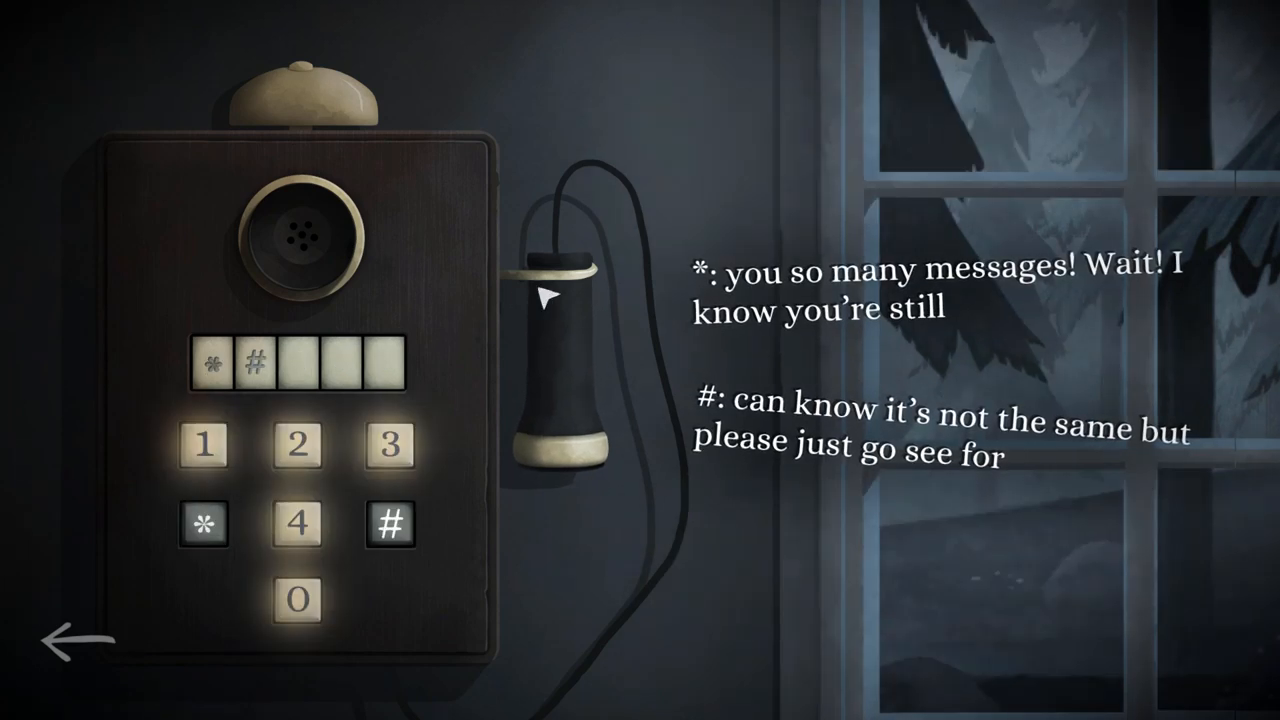
pyautogui.click(298, 444)
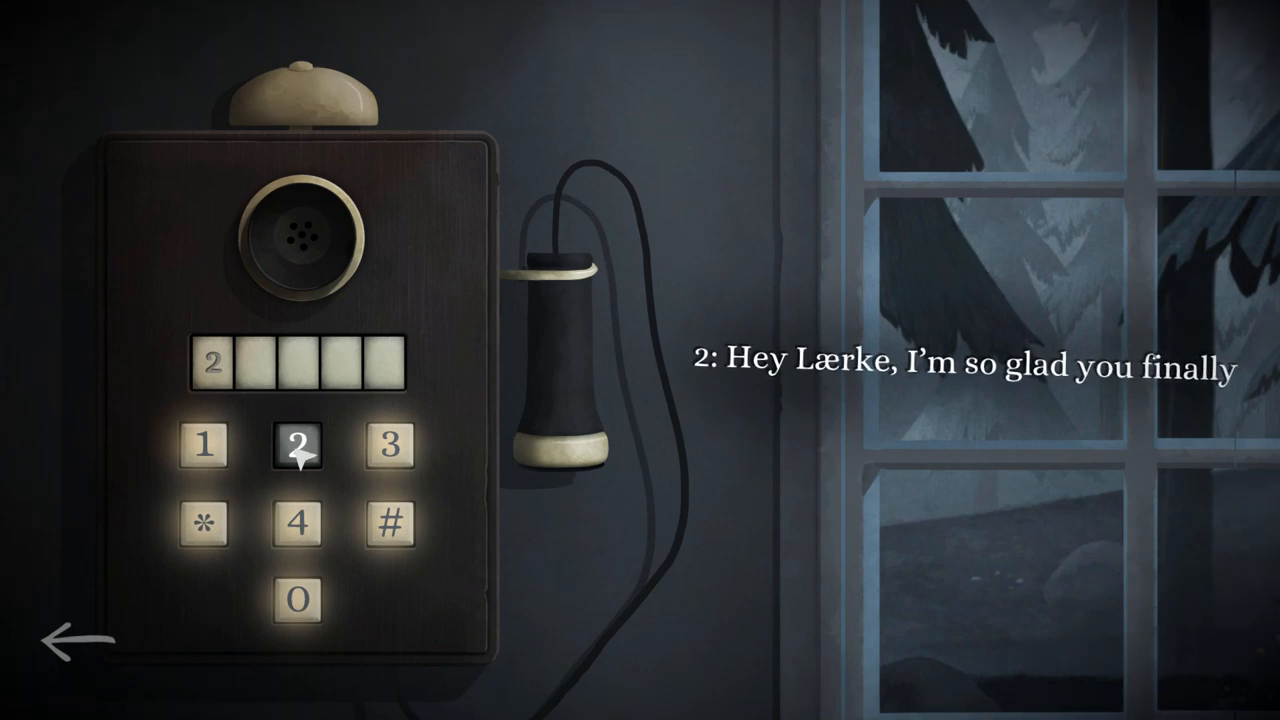
pyautogui.moveTo(230, 458)
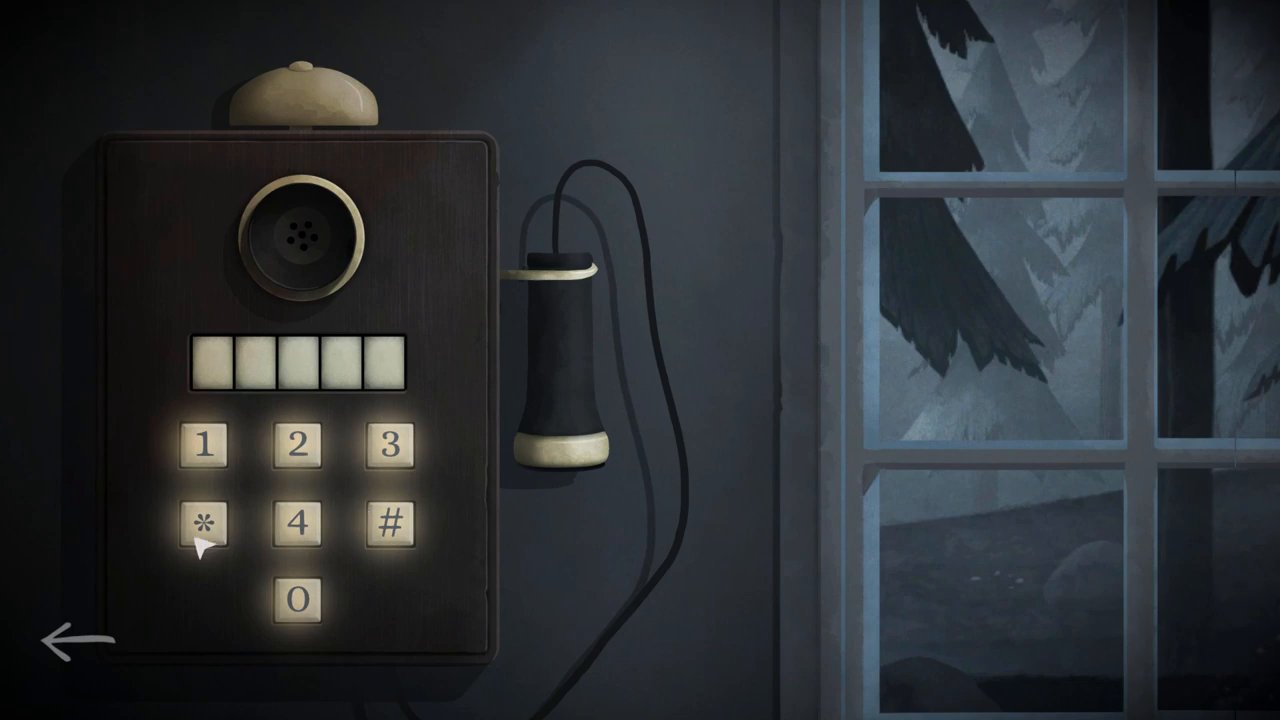
pyautogui.click(206, 524)
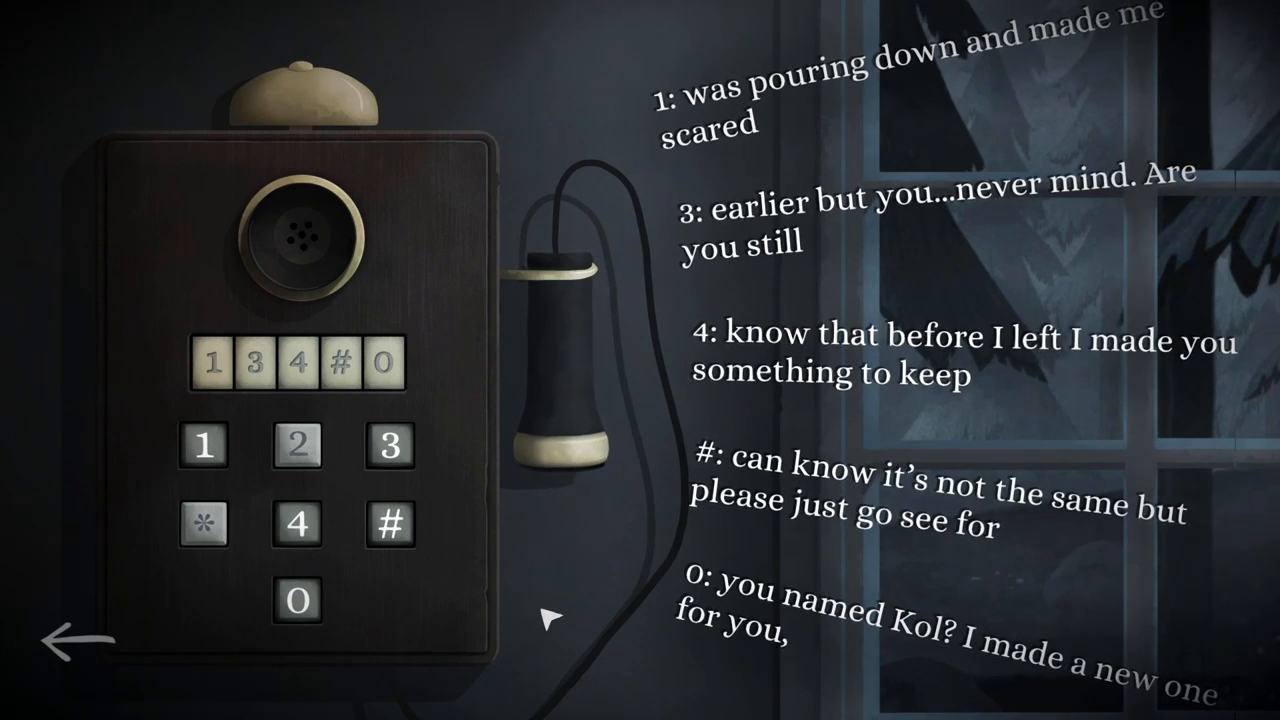
pyautogui.click(392, 524)
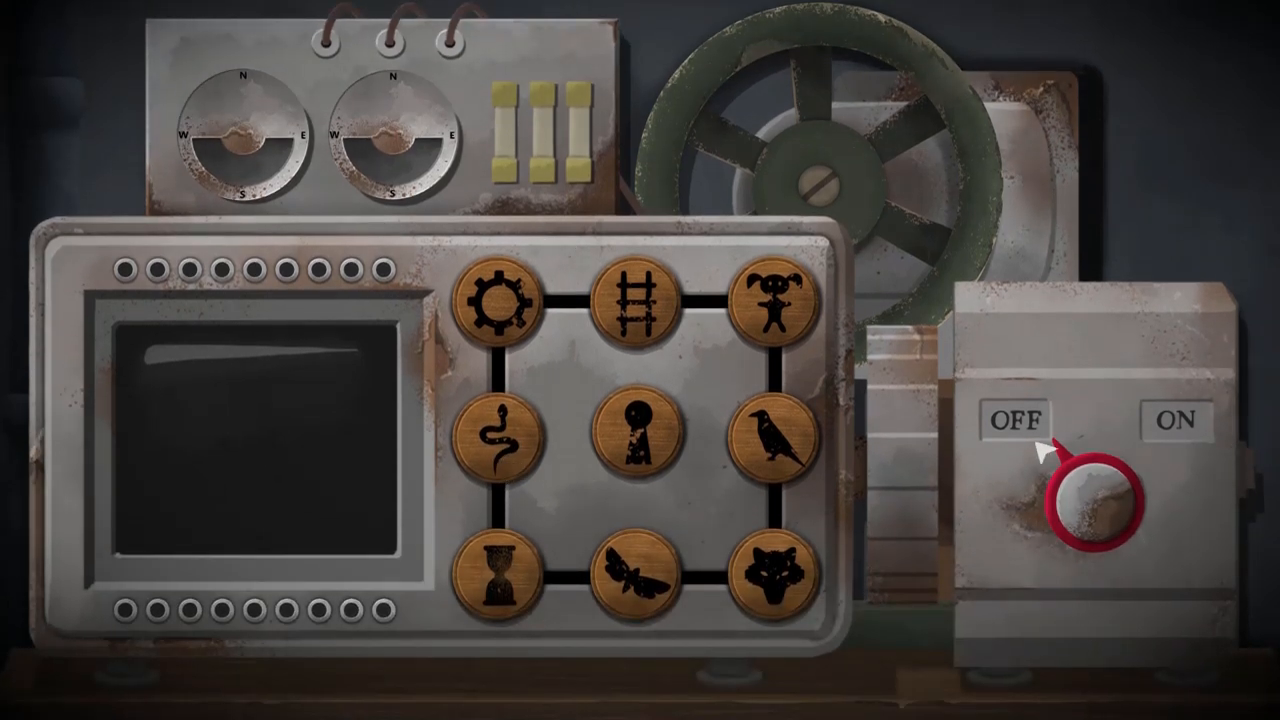
# - Switch the machine on, show the crow on its screen, then try another symbol tile
pyautogui.click(1090, 490)
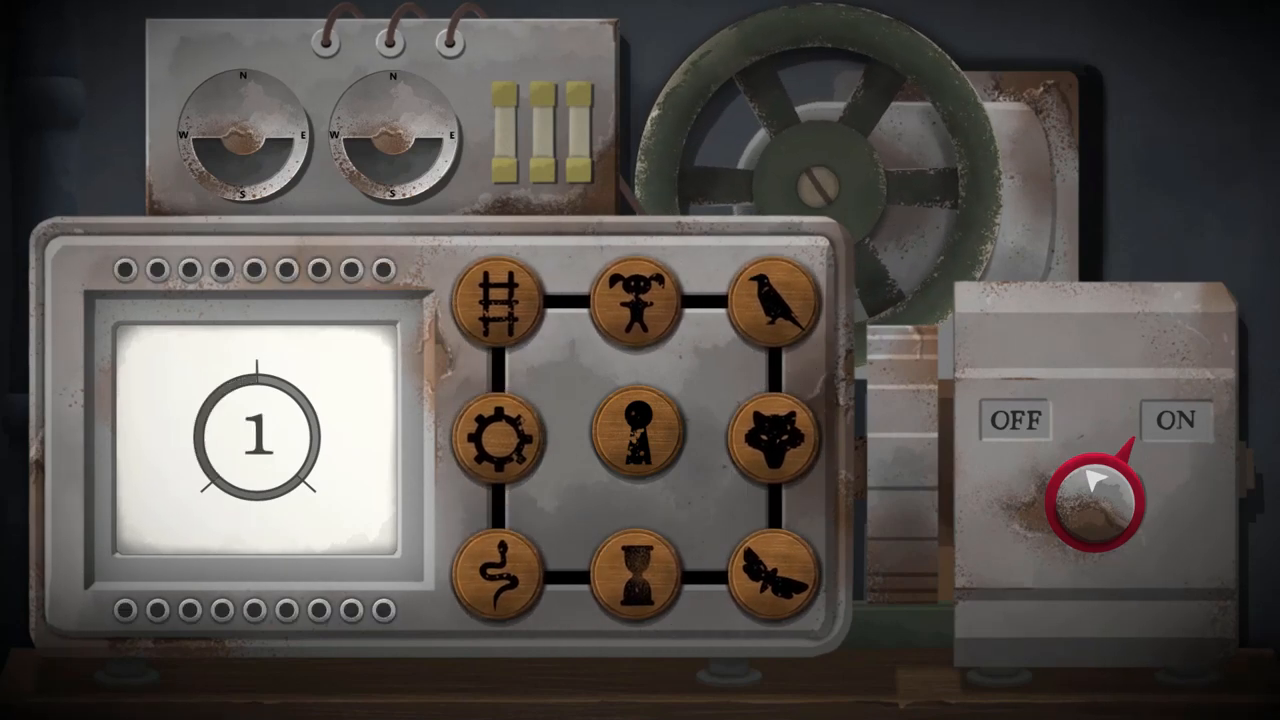
pyautogui.click(782, 308)
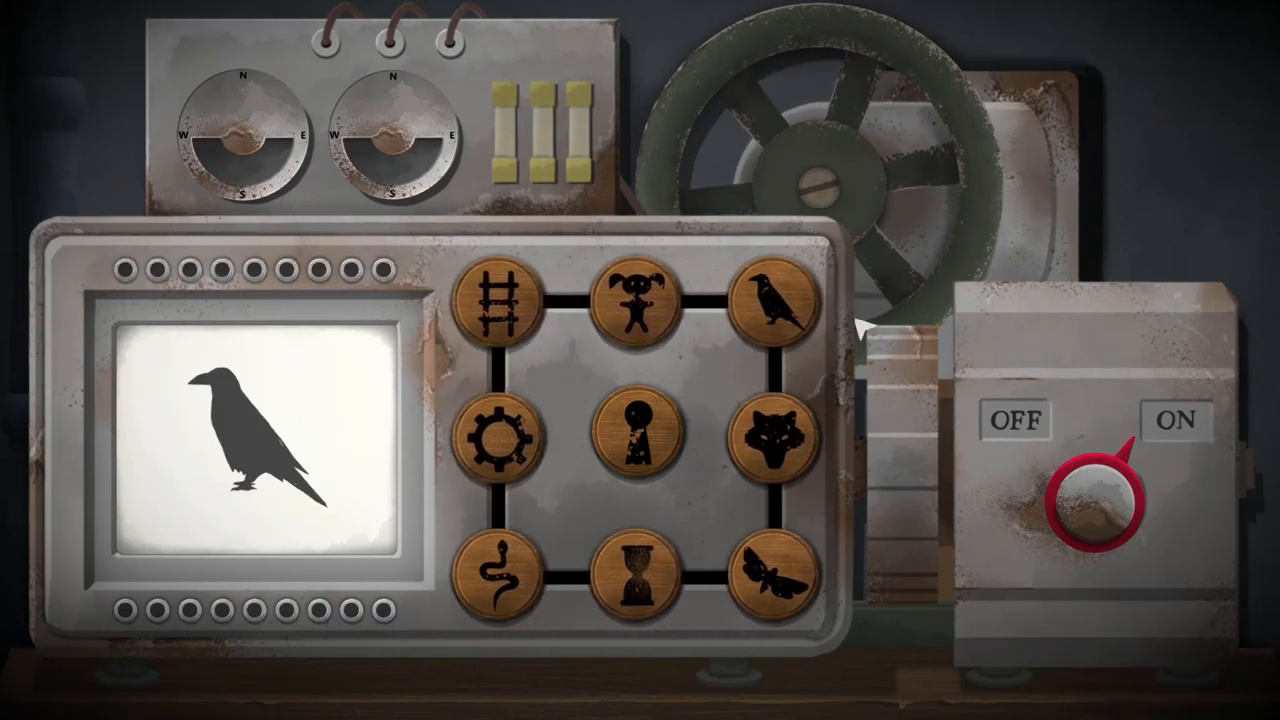
pyautogui.click(772, 304)
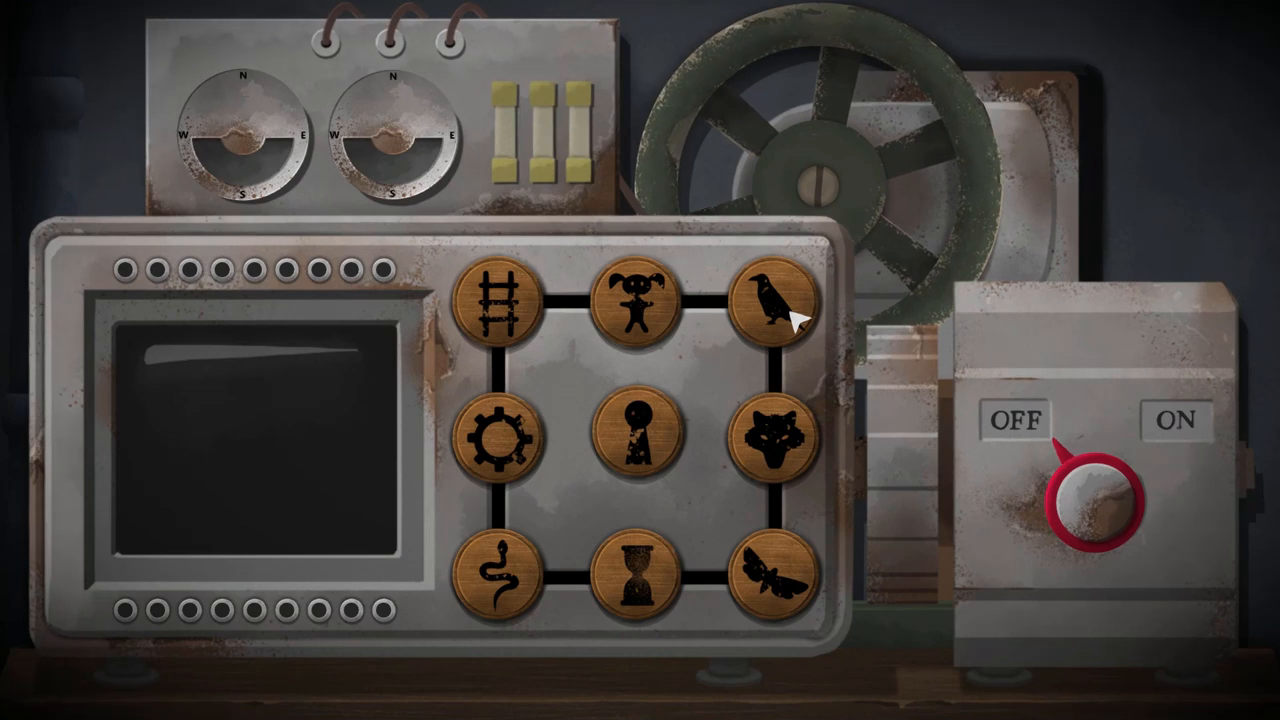
pyautogui.moveTo(838, 378)
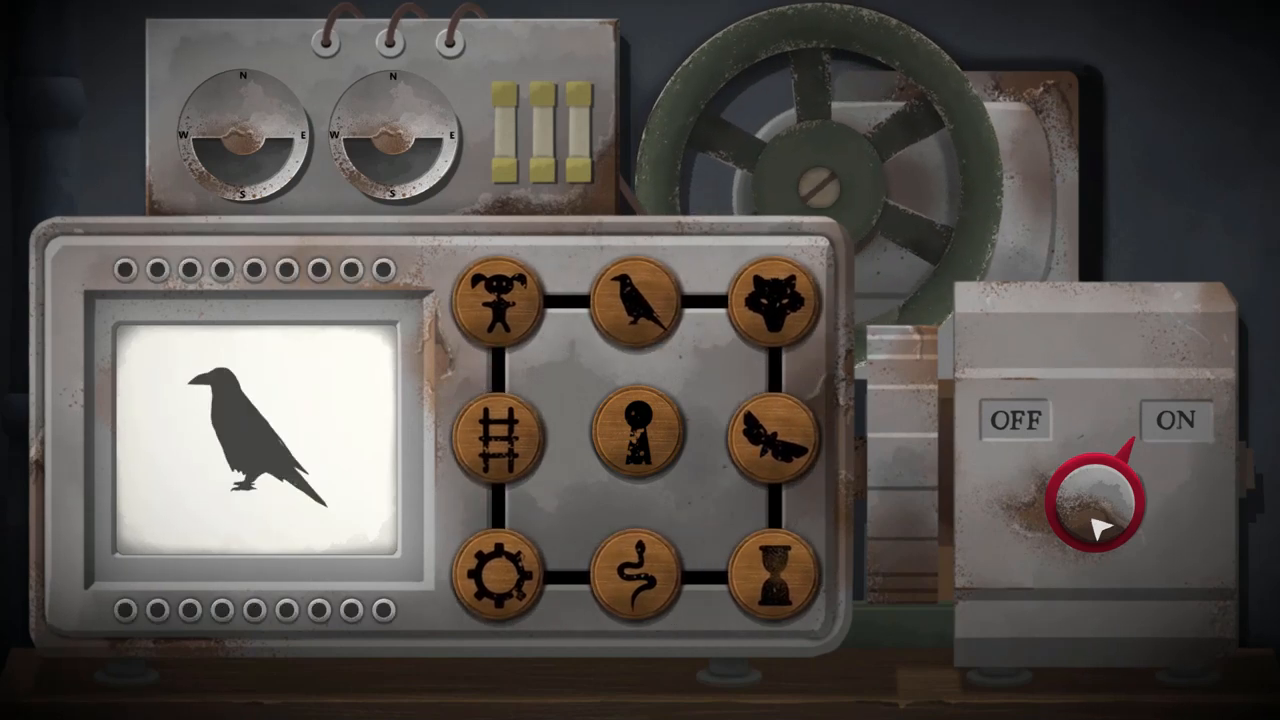
# - Enter a symbol until the screen shows 6, then try the snake tile
pyautogui.click(640, 300)
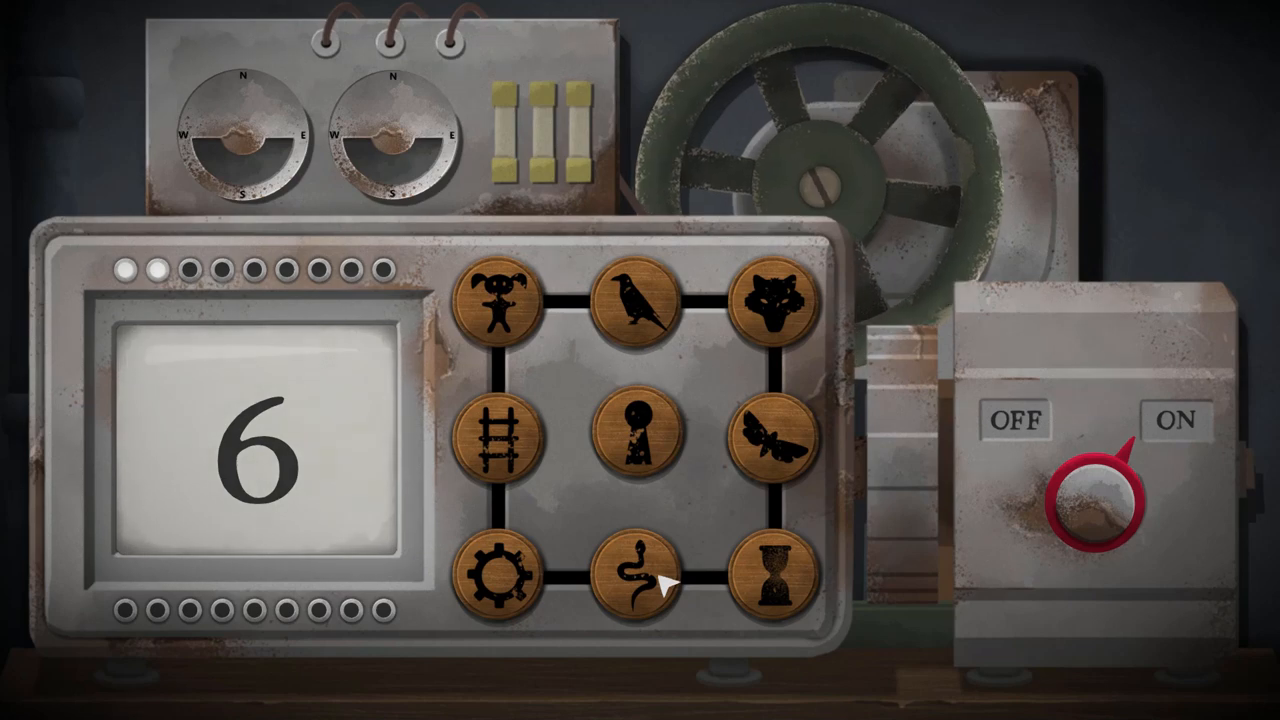
pyautogui.click(1096, 490)
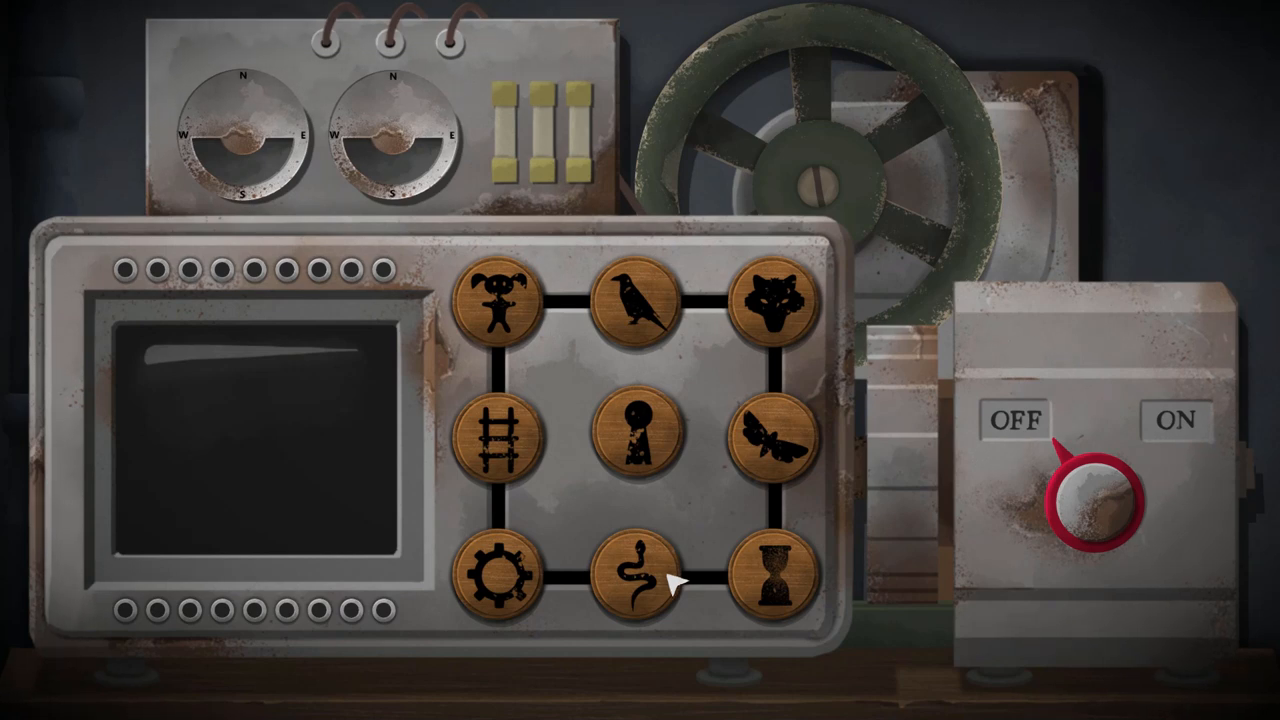
pyautogui.moveTo(710, 578)
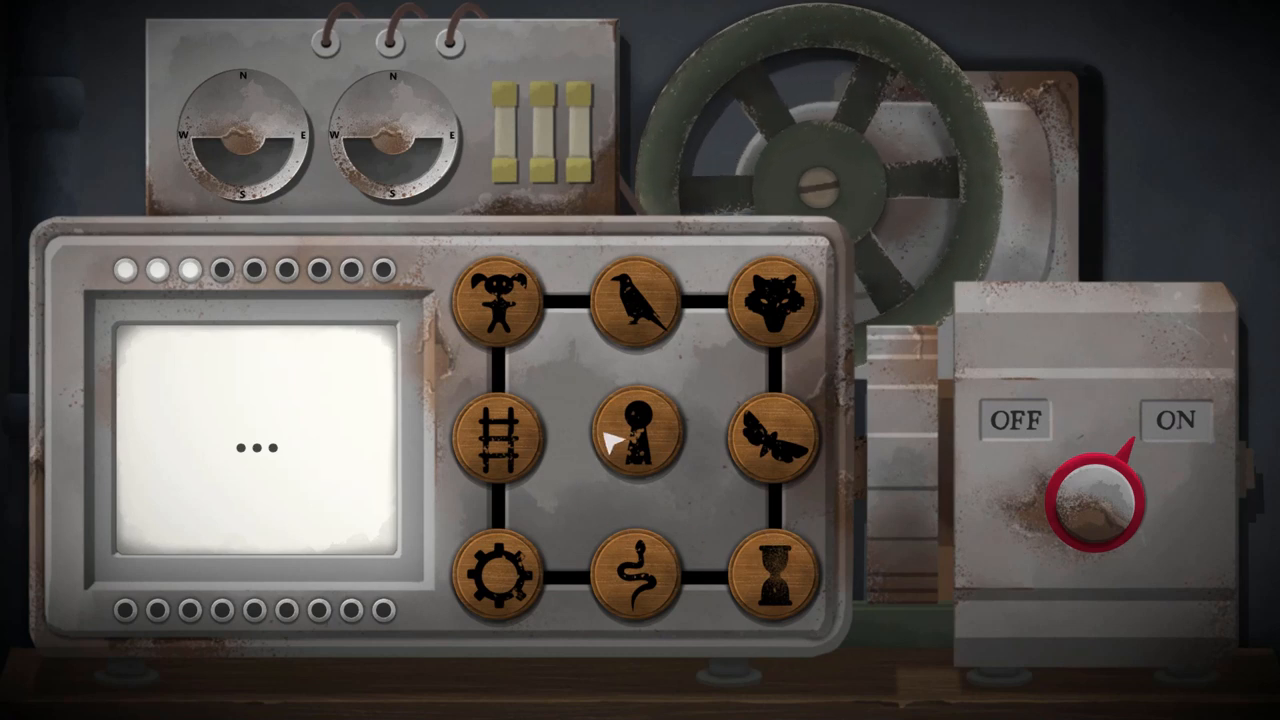
# - Enter the keyhole symbol as the next code step, lighting three progress lights
pyautogui.click(632, 432)
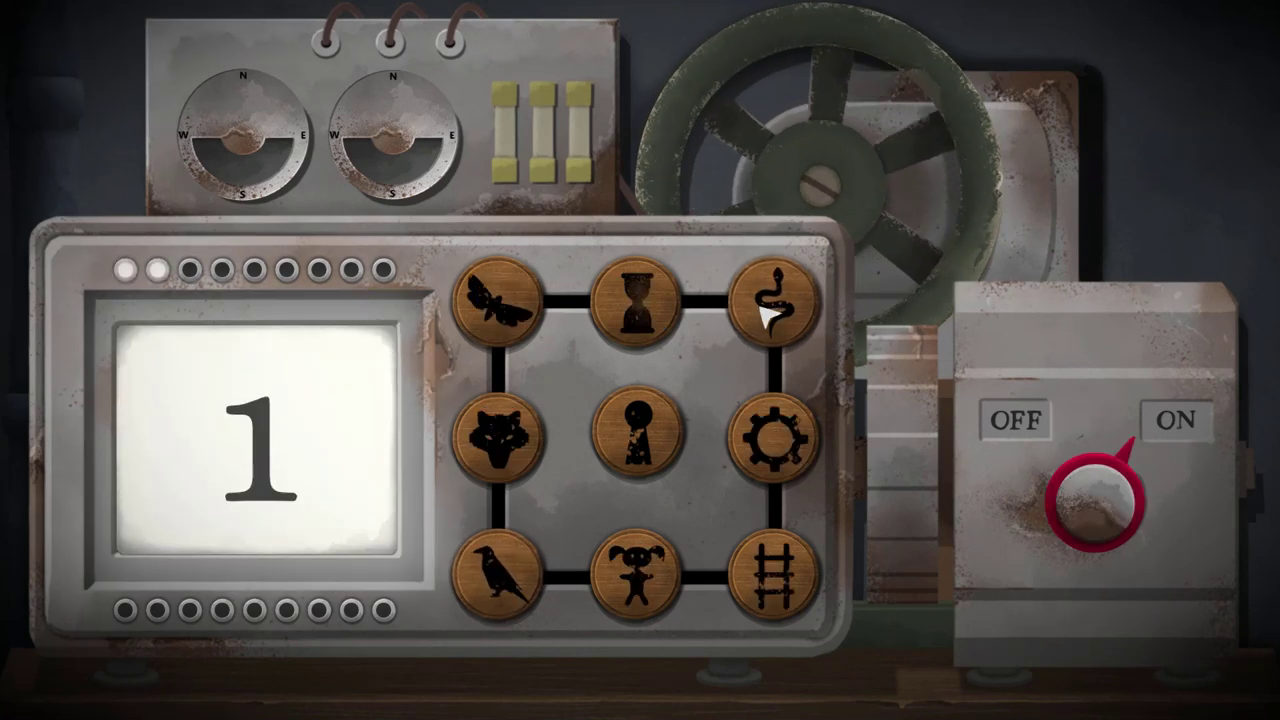
# - Enter the snake, ladder, doll, moth, snake and fox symbols, reading the 6, Bug and 4 clues
pyautogui.click(498, 304)
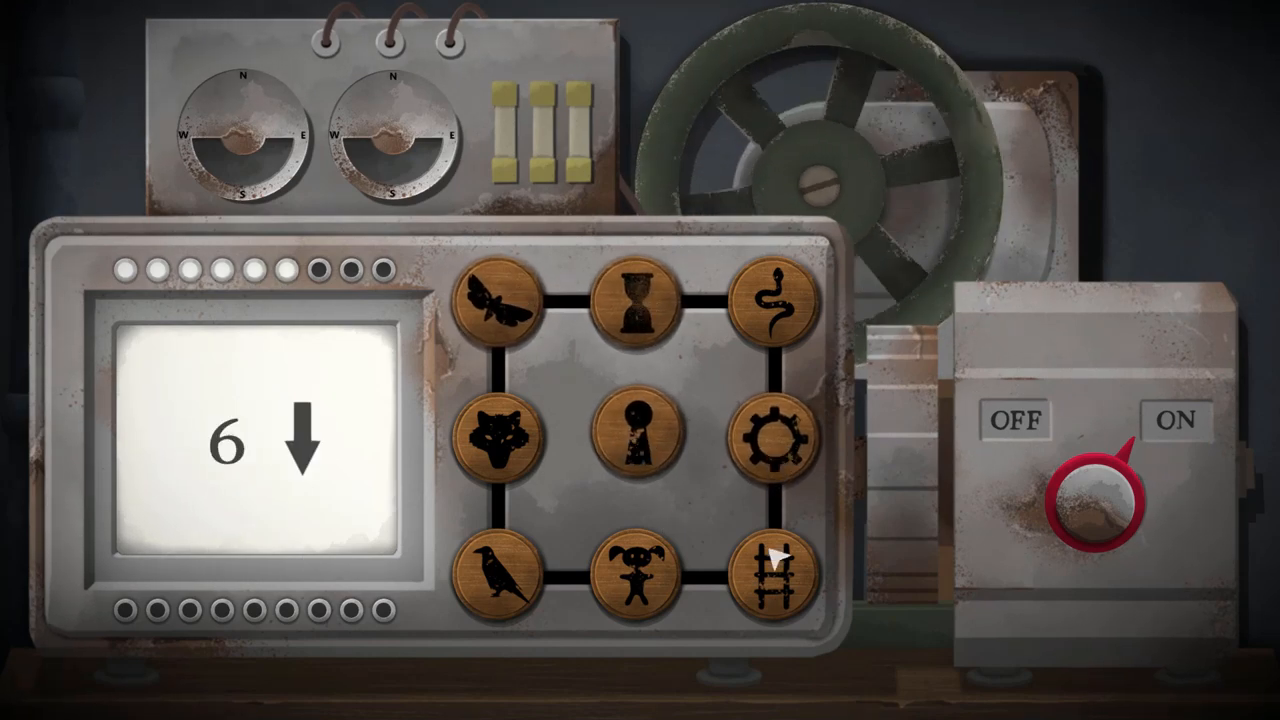
pyautogui.click(772, 576)
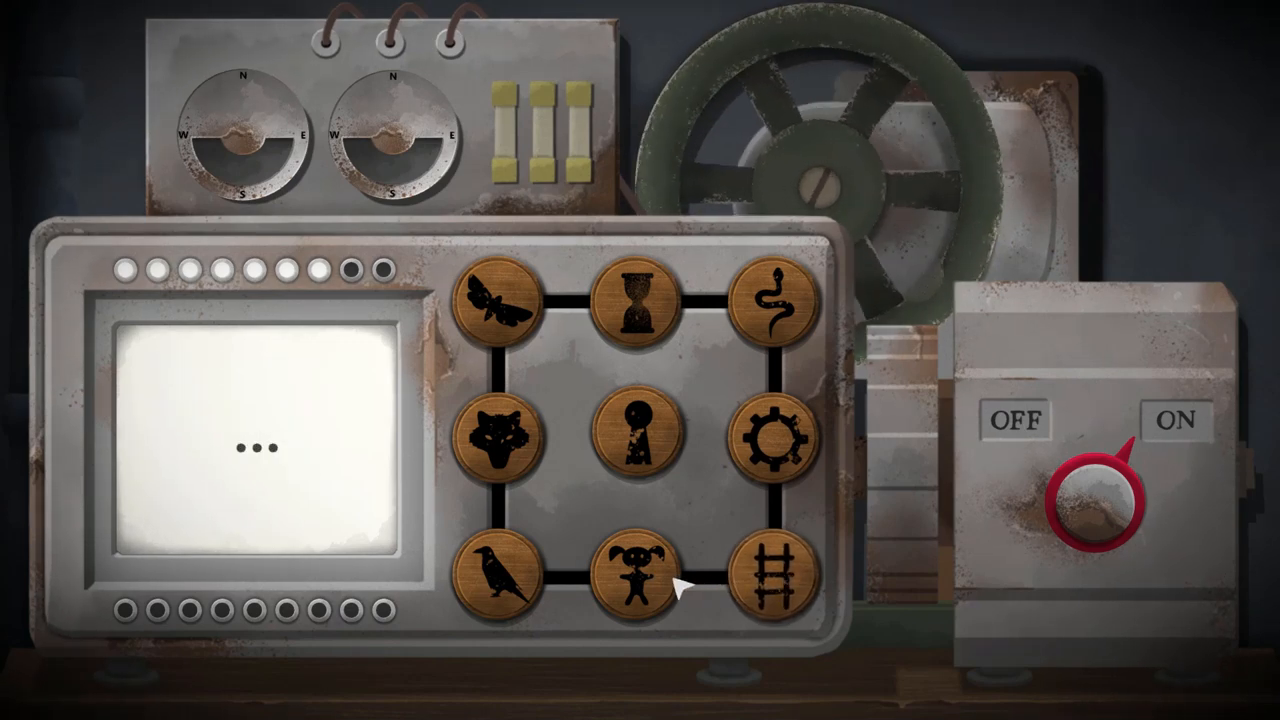
pyautogui.click(502, 302)
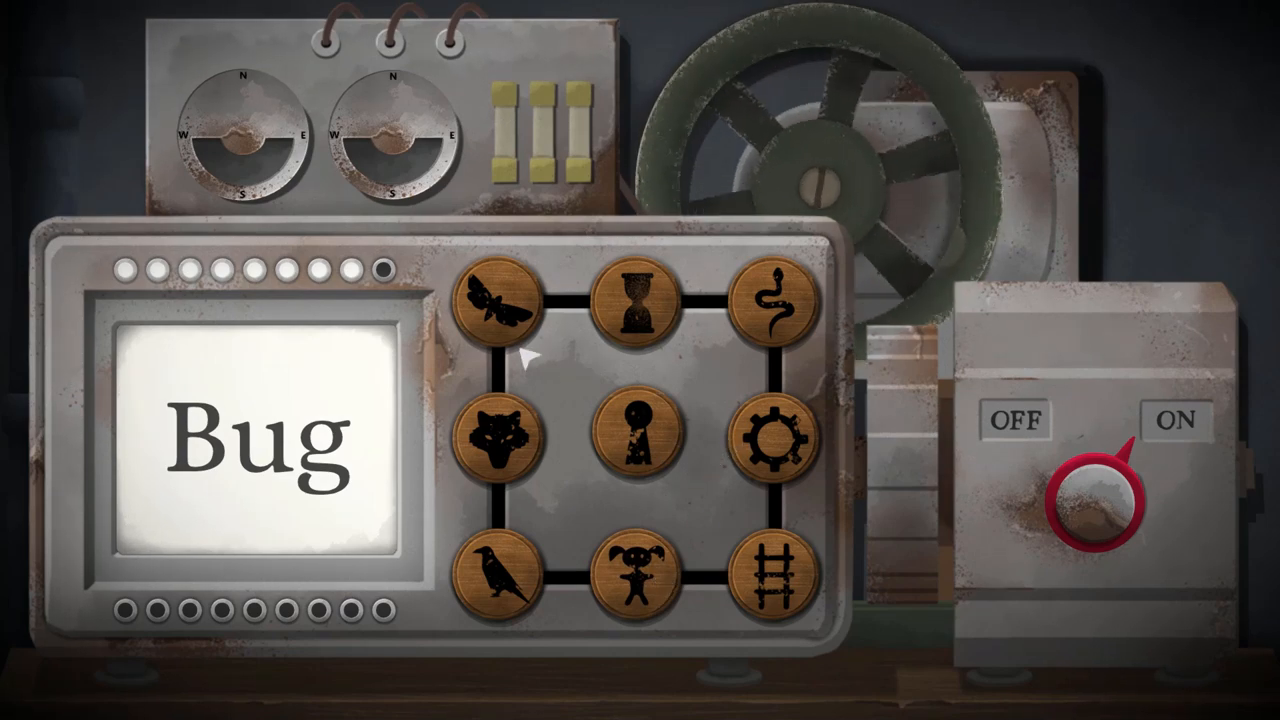
pyautogui.click(772, 302)
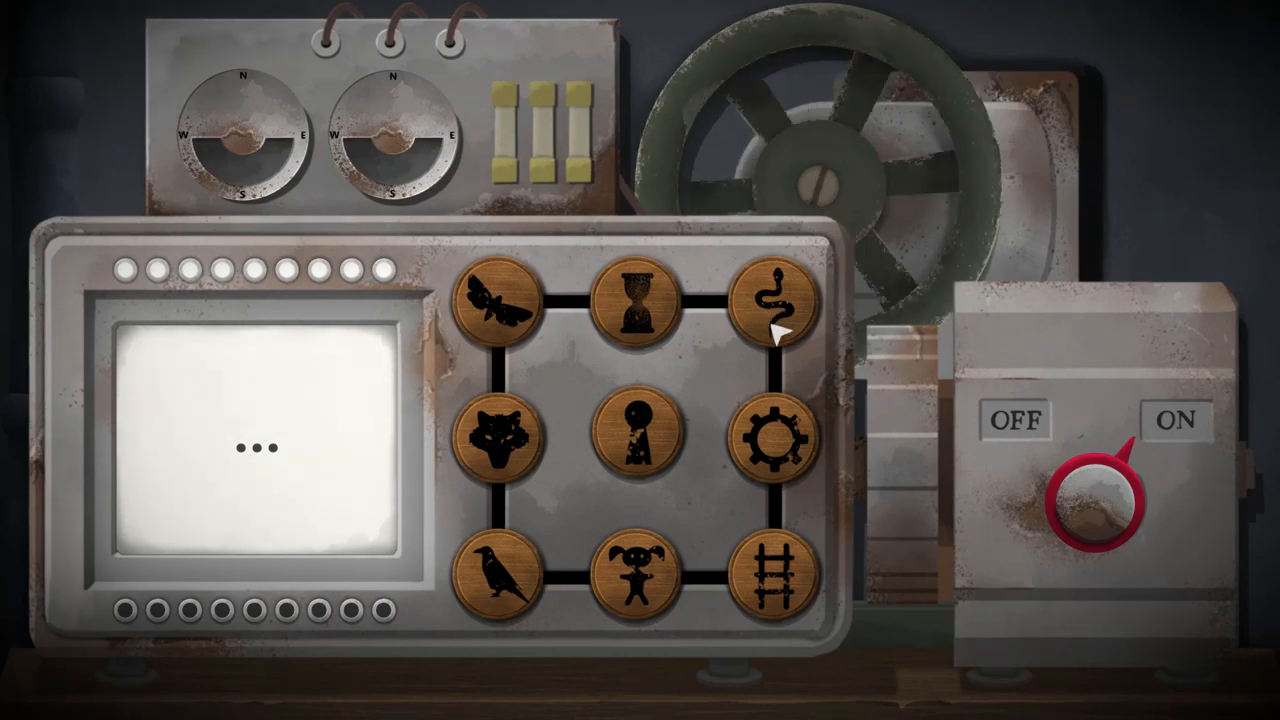
pyautogui.click(770, 300)
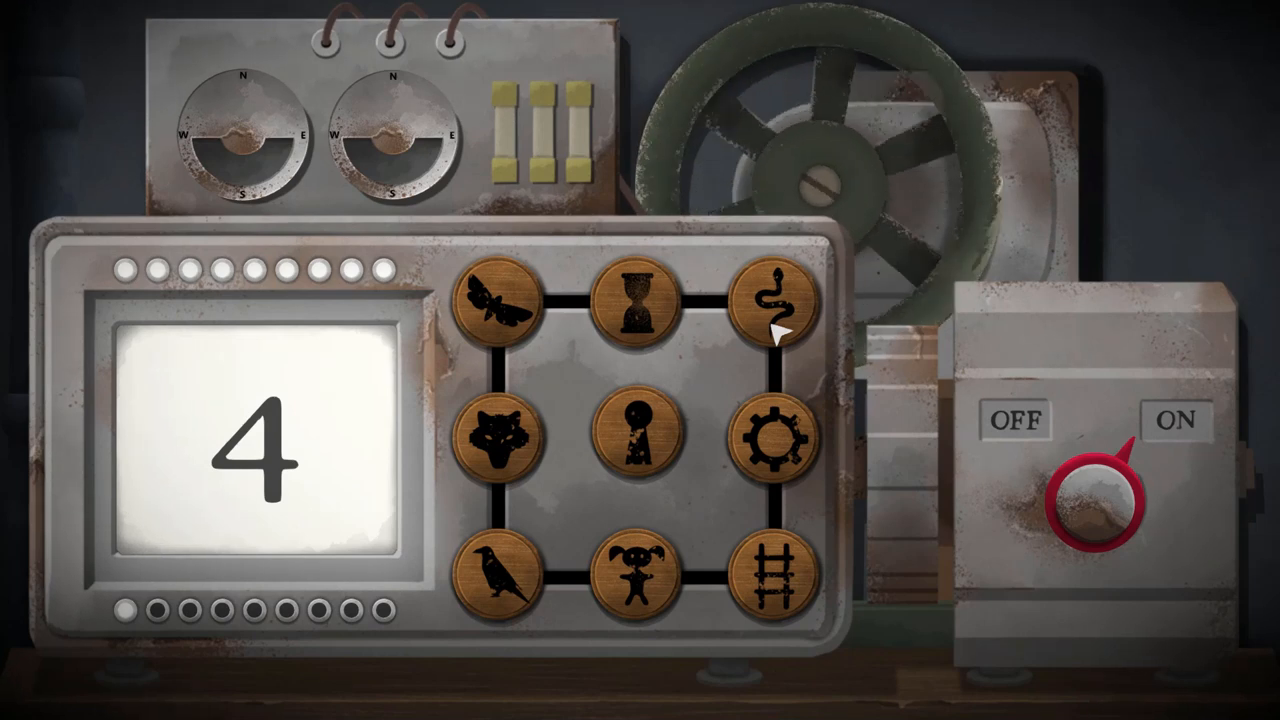
pyautogui.click(500, 430)
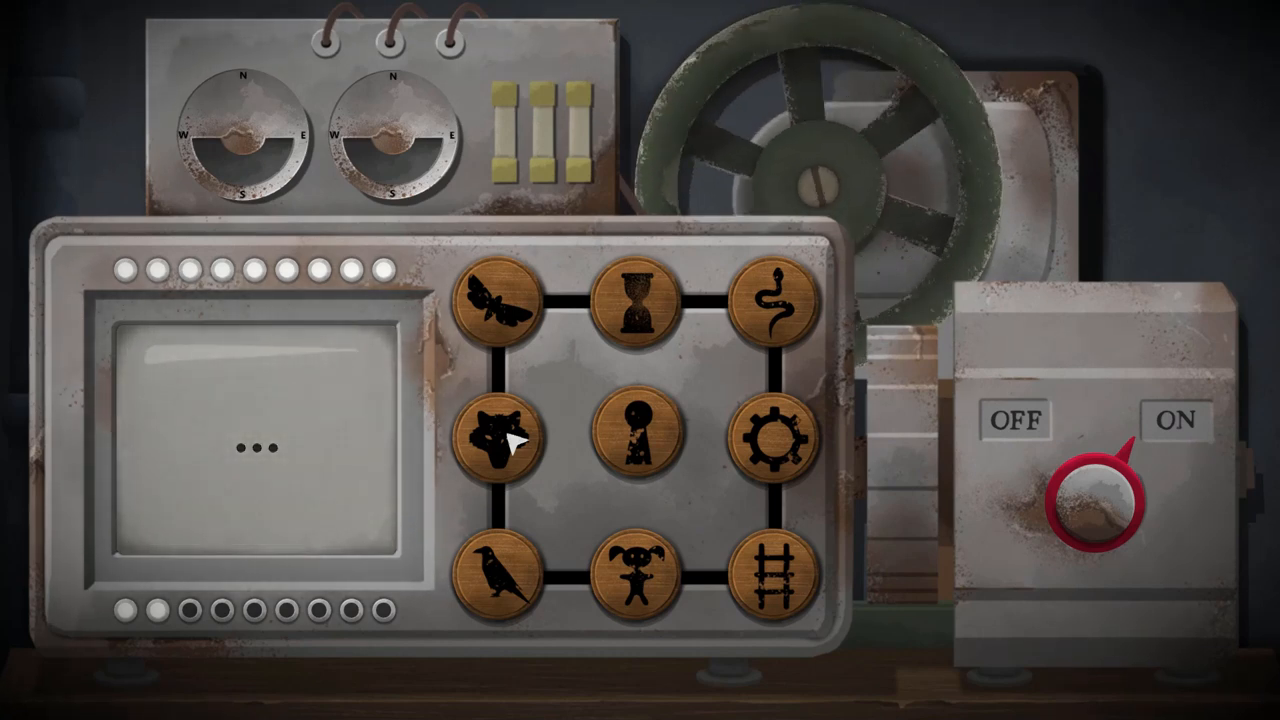
pyautogui.click(776, 432)
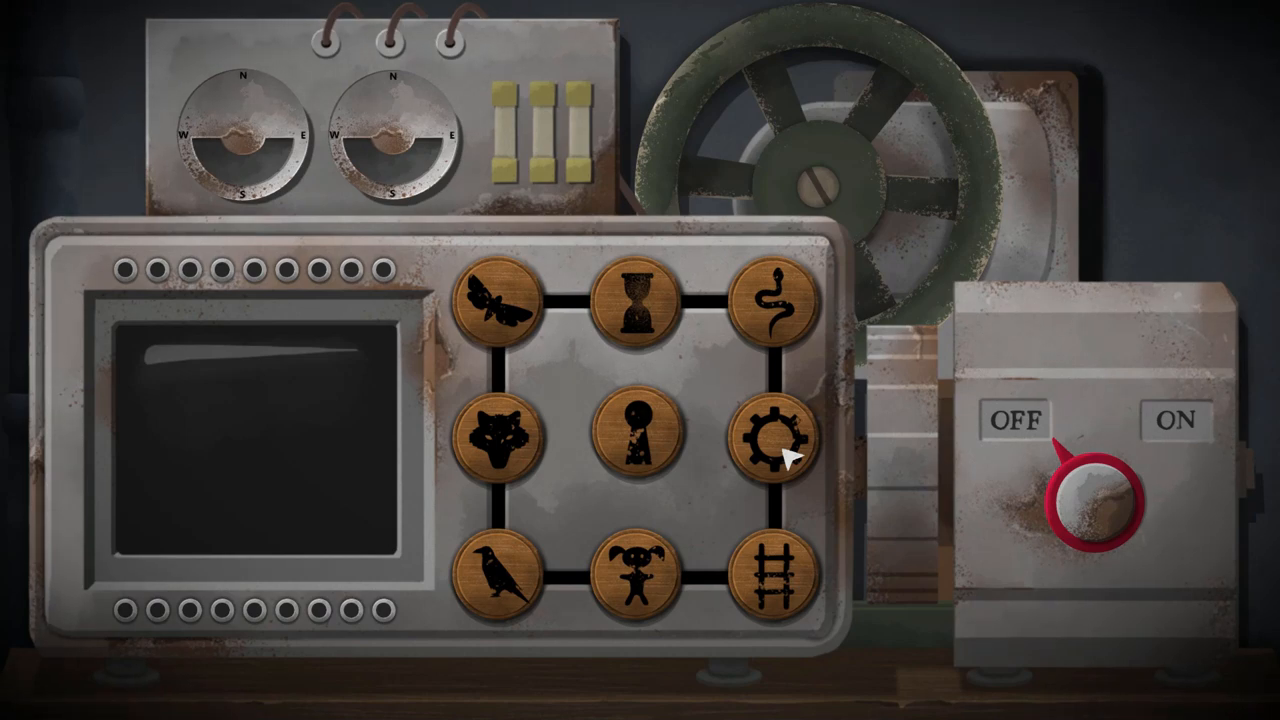
pyautogui.moveTo(796, 470)
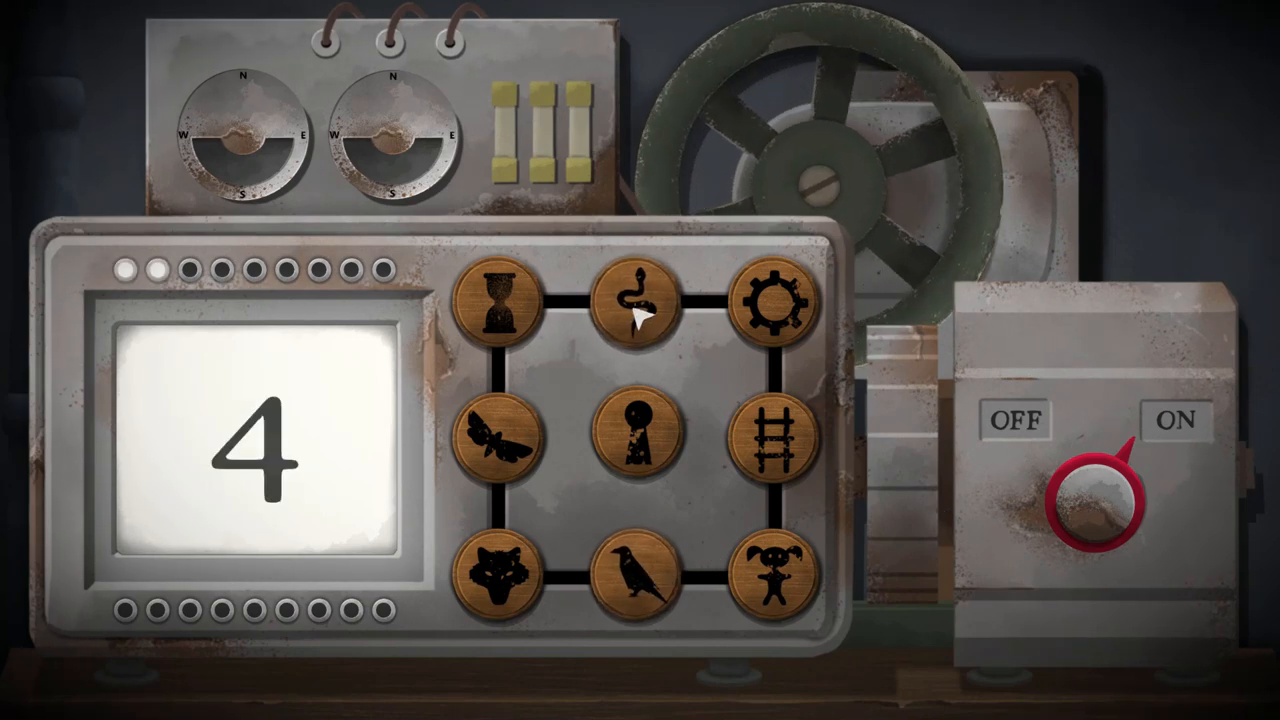
# - Enter the snake, ladder and moth symbols to read snake −1, 9 up and gear +1
pyautogui.click(500, 436)
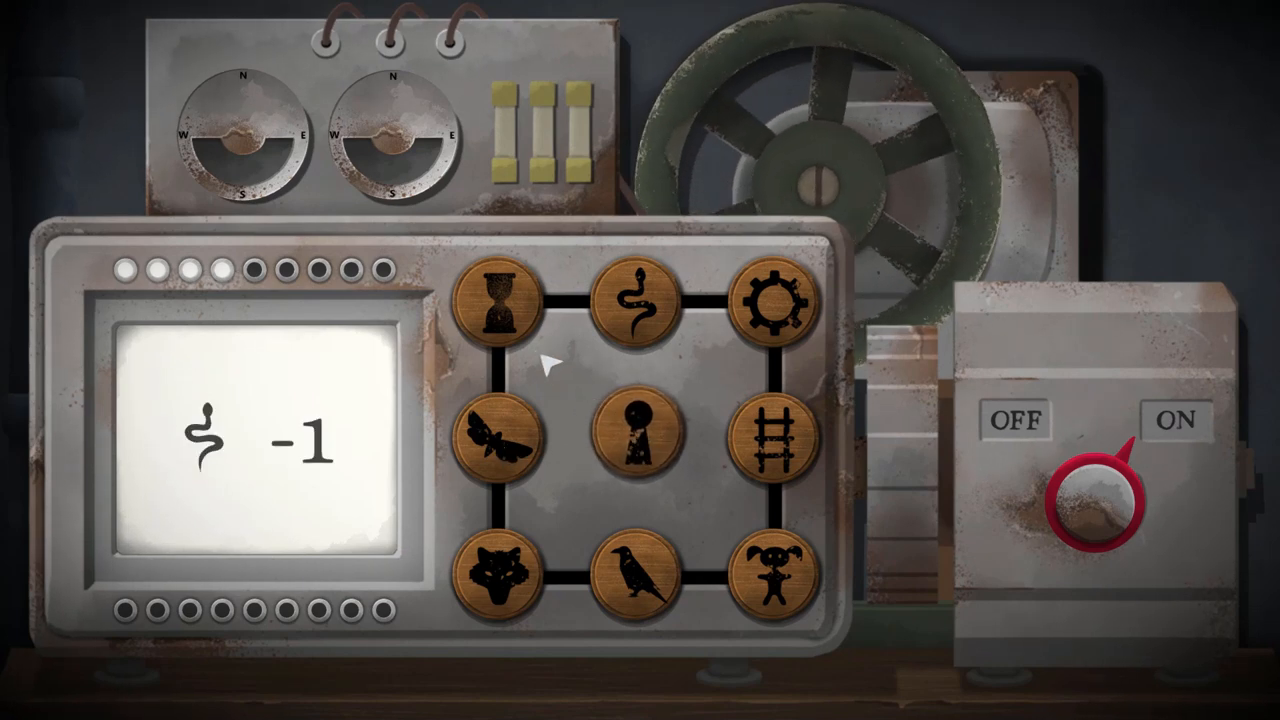
pyautogui.click(770, 300)
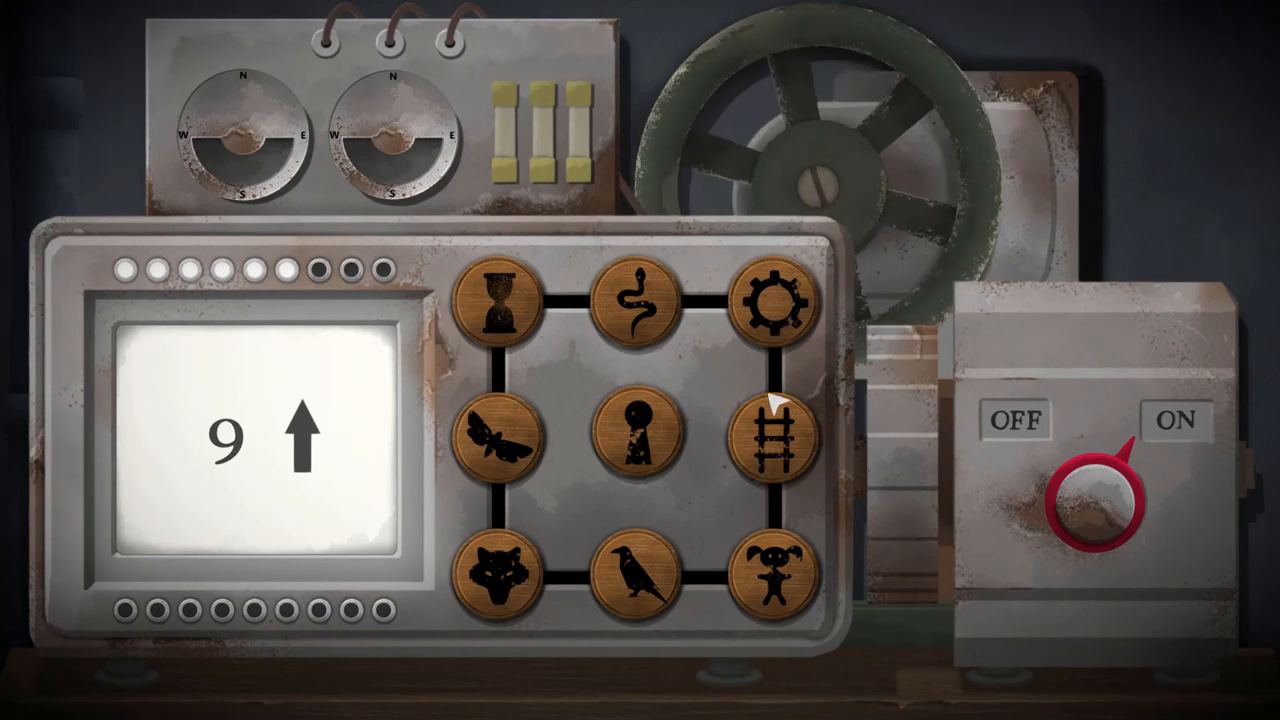
pyautogui.click(772, 432)
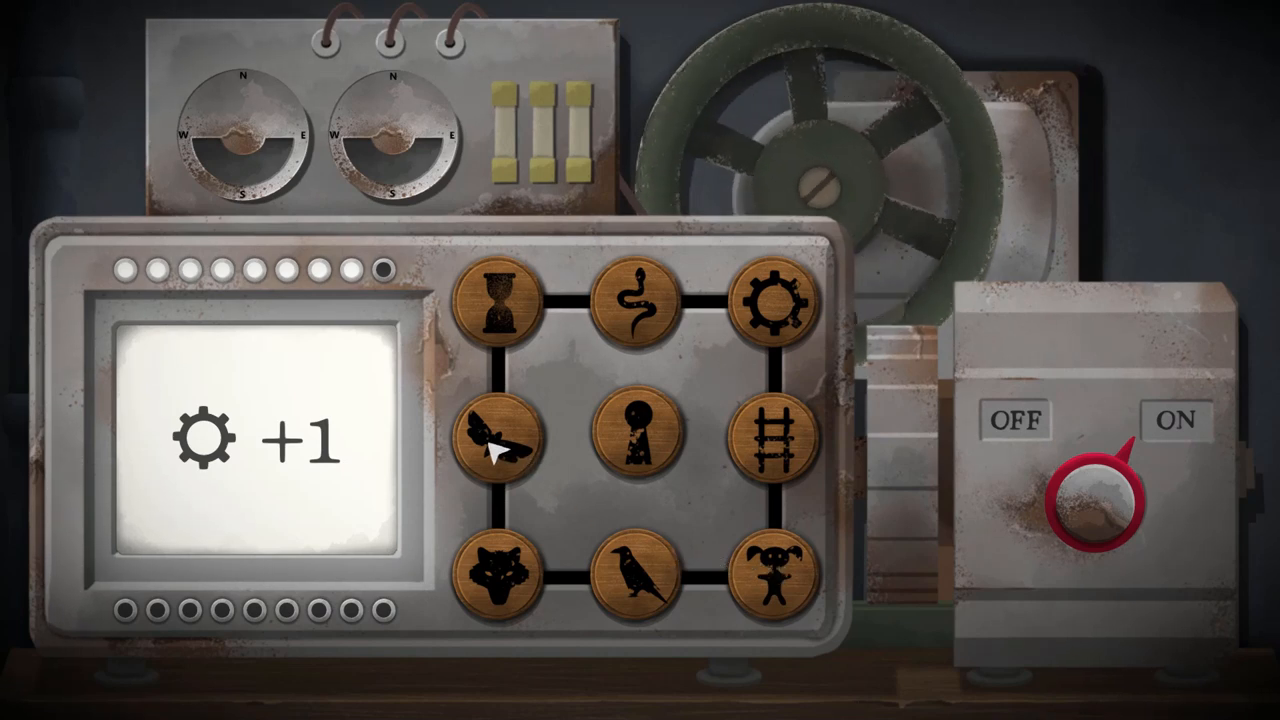
pyautogui.click(500, 438)
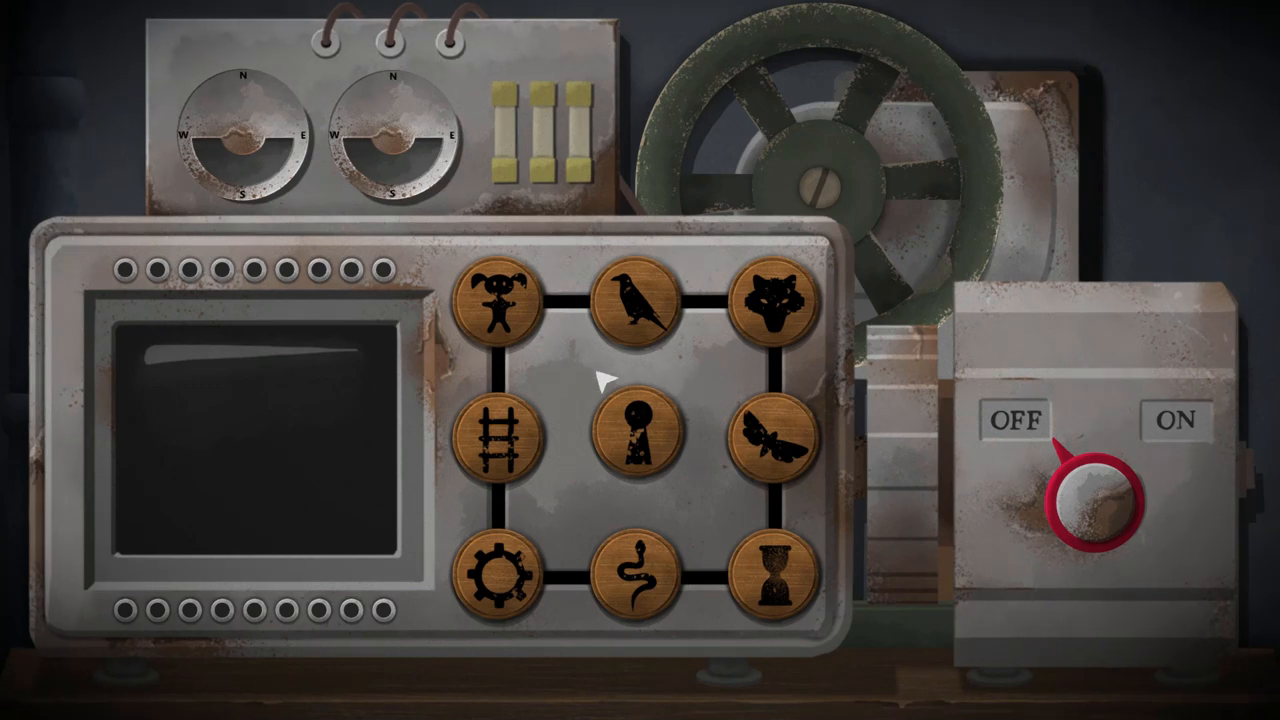
# - Enter the hourglass, snake and keyhole symbols and read their clues
pyautogui.click(1096, 500)
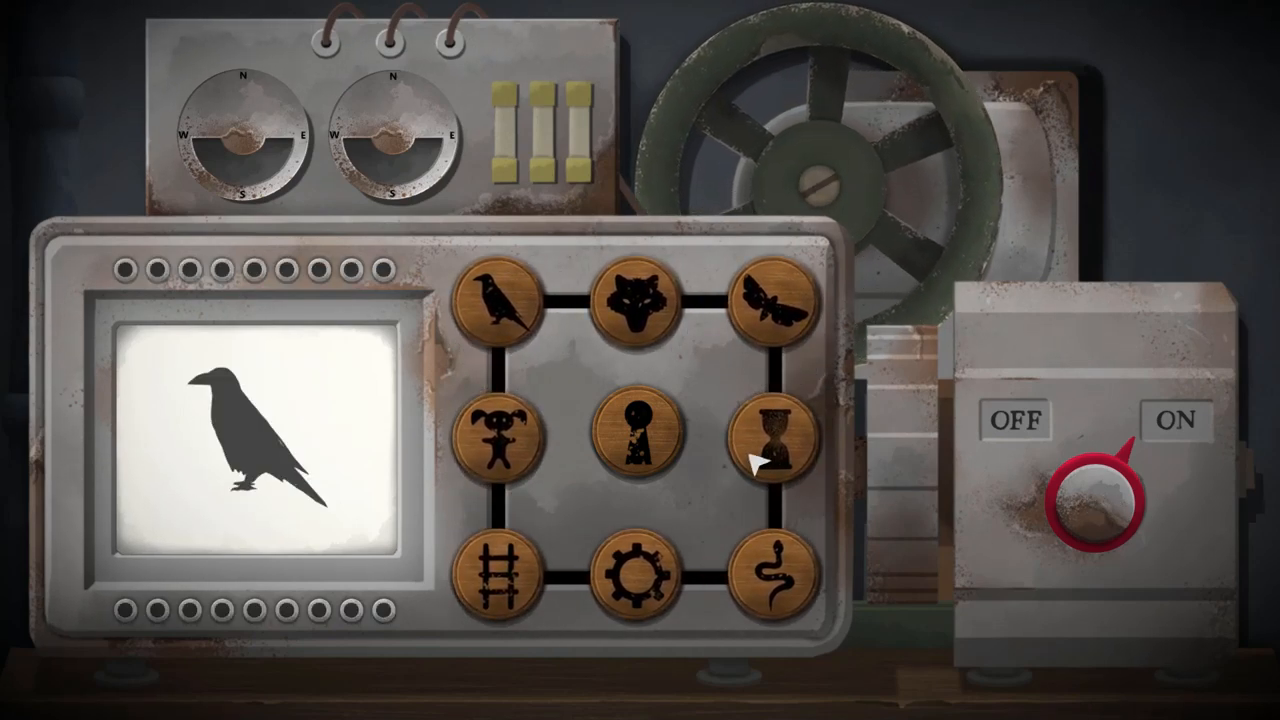
pyautogui.click(500, 302)
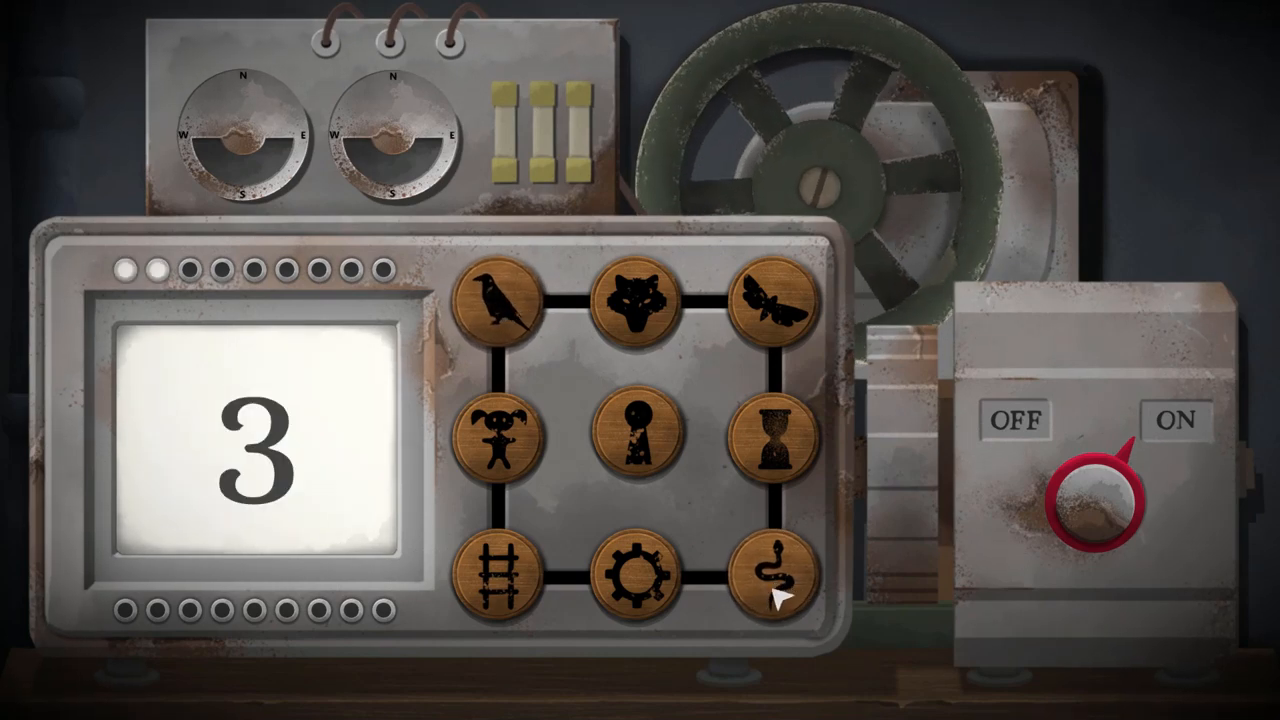
pyautogui.click(768, 304)
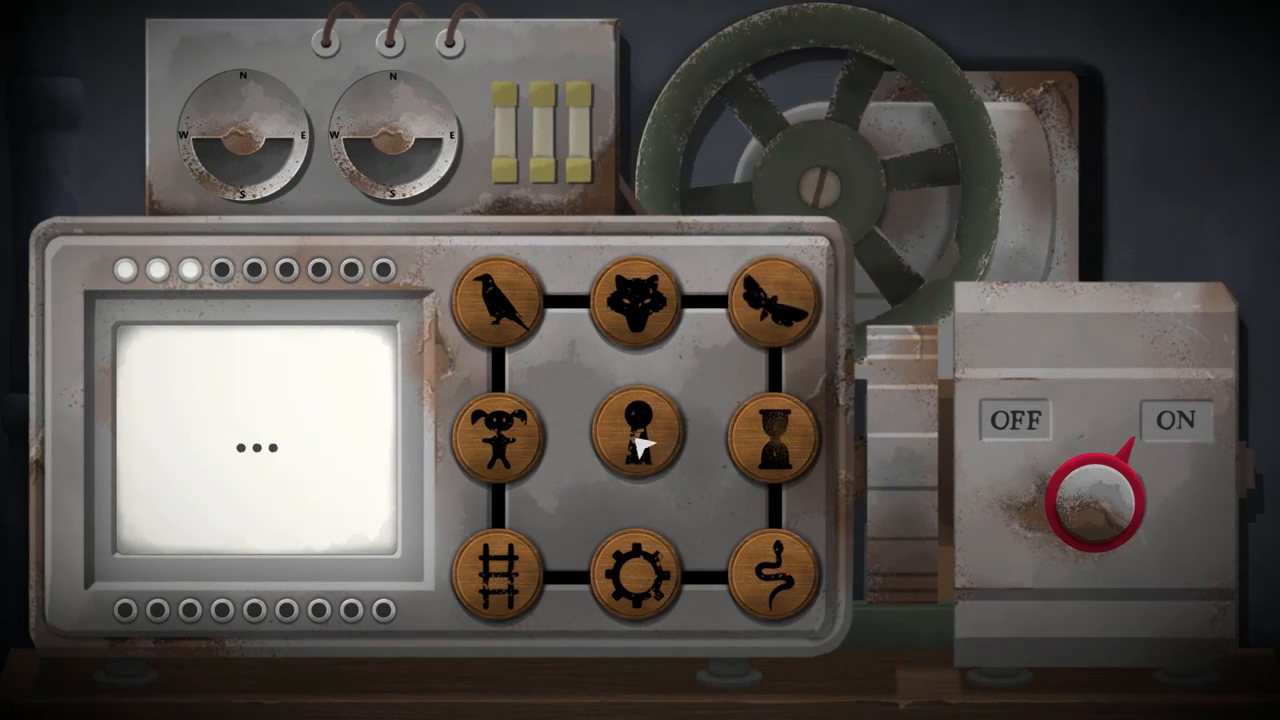
pyautogui.click(632, 436)
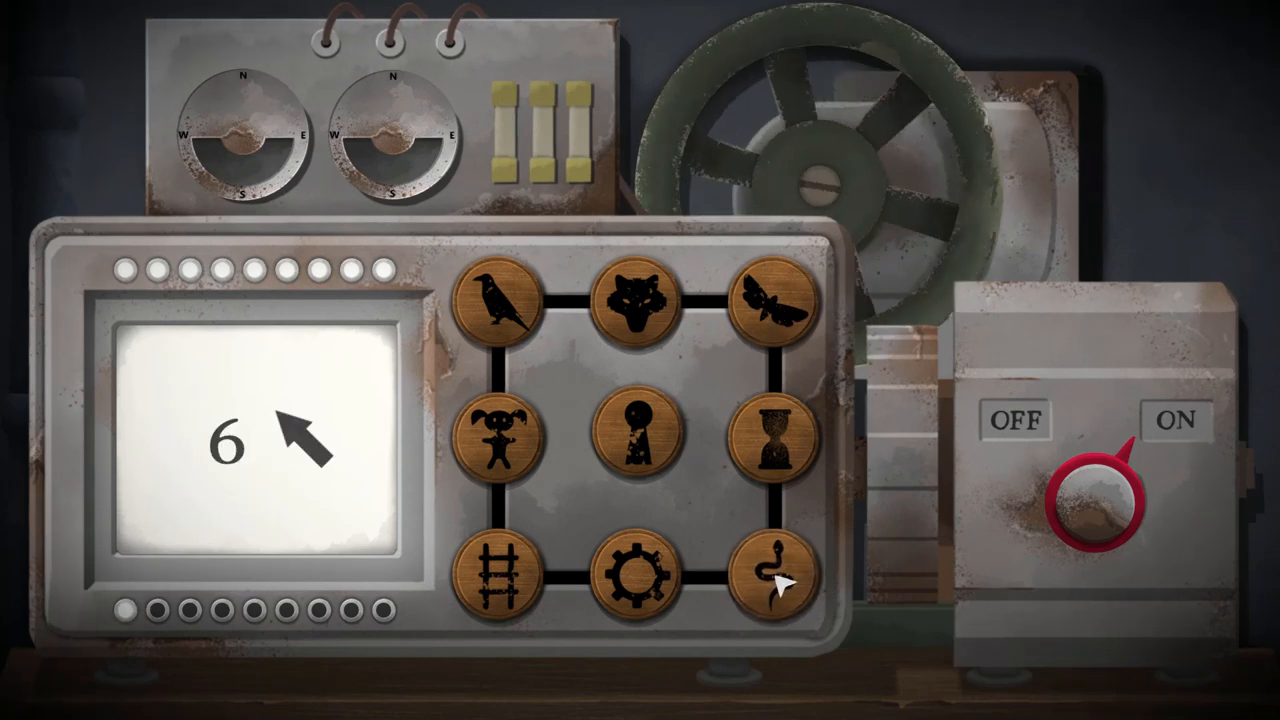
pyautogui.click(632, 302)
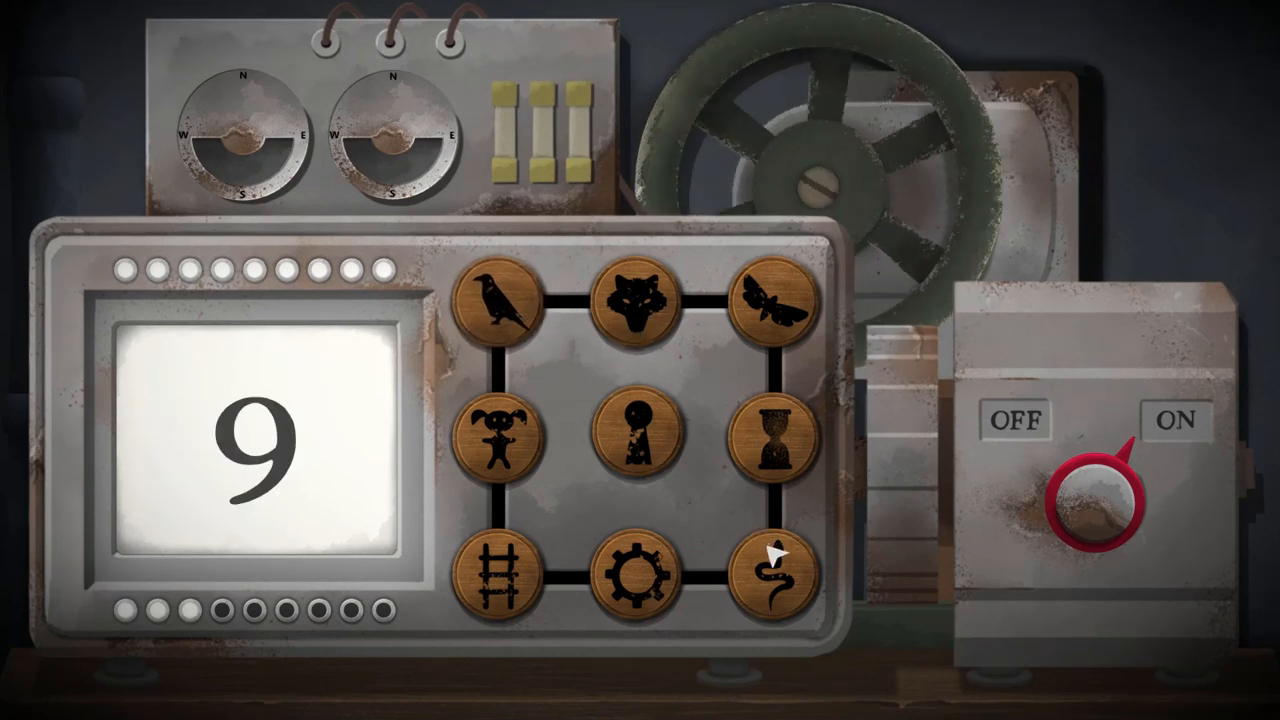
# - Query the keyhole, gear, snake and crow symbols, revealing 9, snake −1 and Feather
pyautogui.click(776, 576)
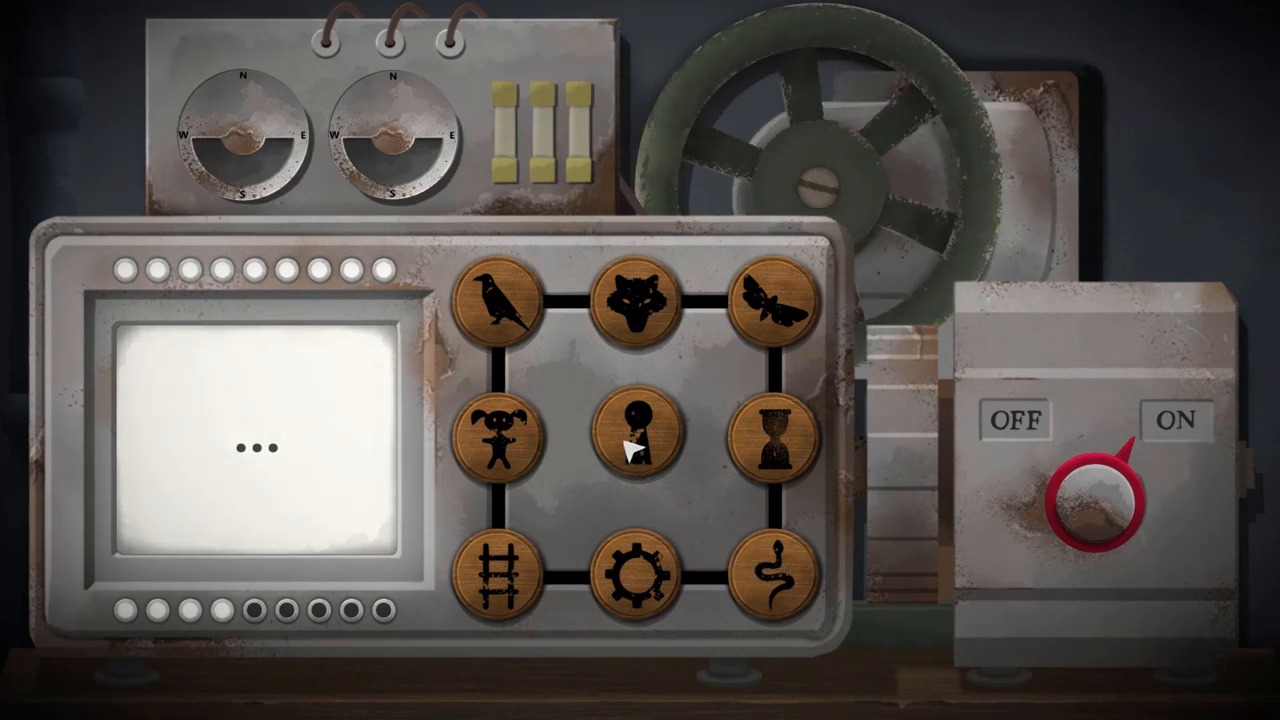
pyautogui.click(632, 436)
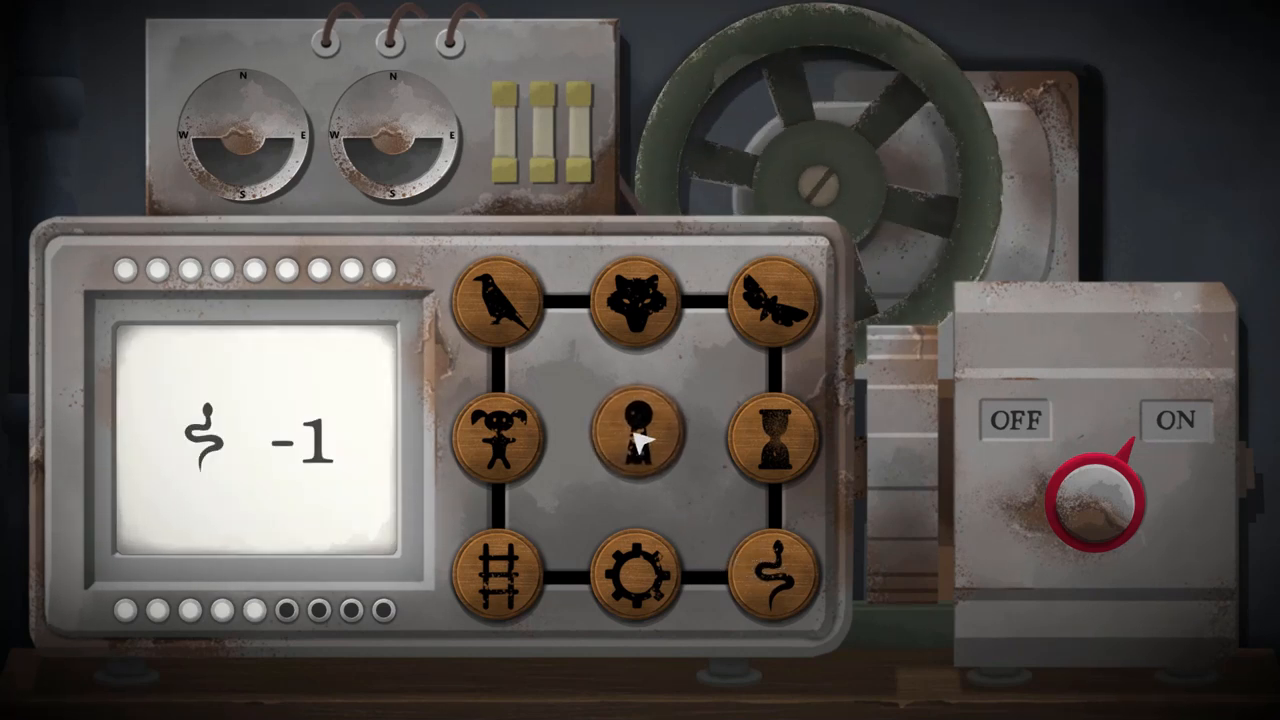
pyautogui.click(632, 576)
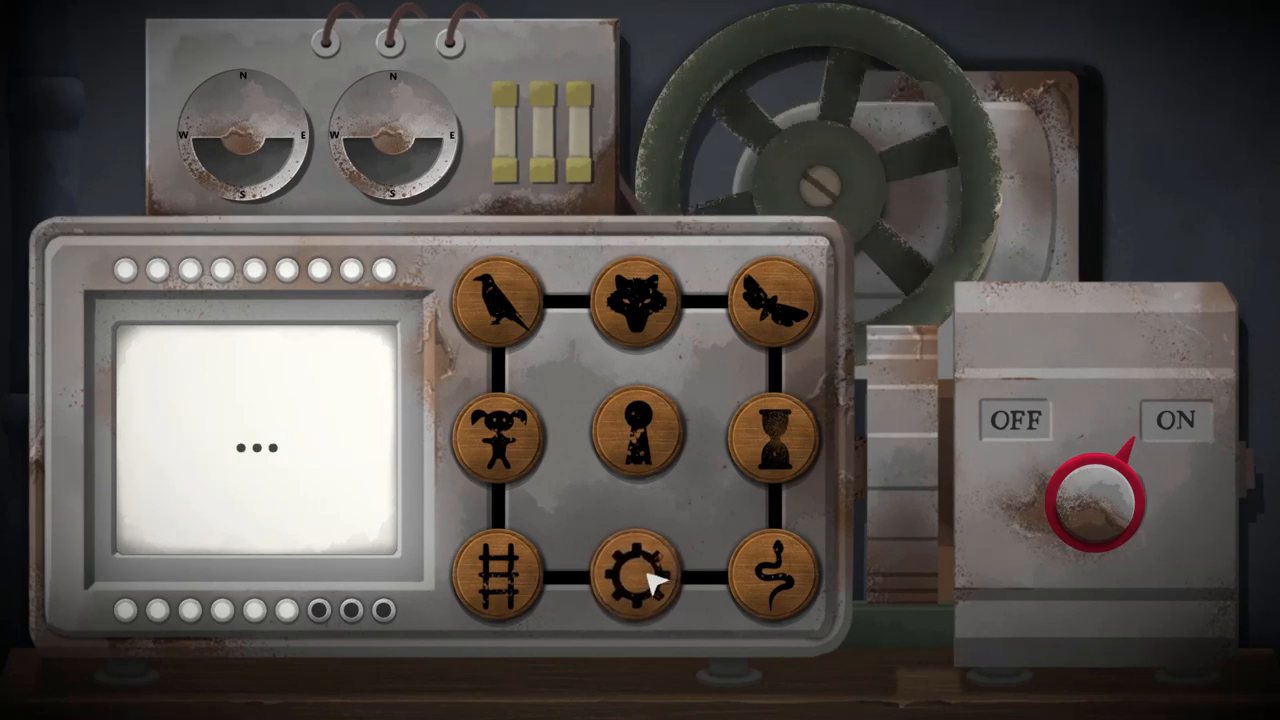
pyautogui.click(640, 576)
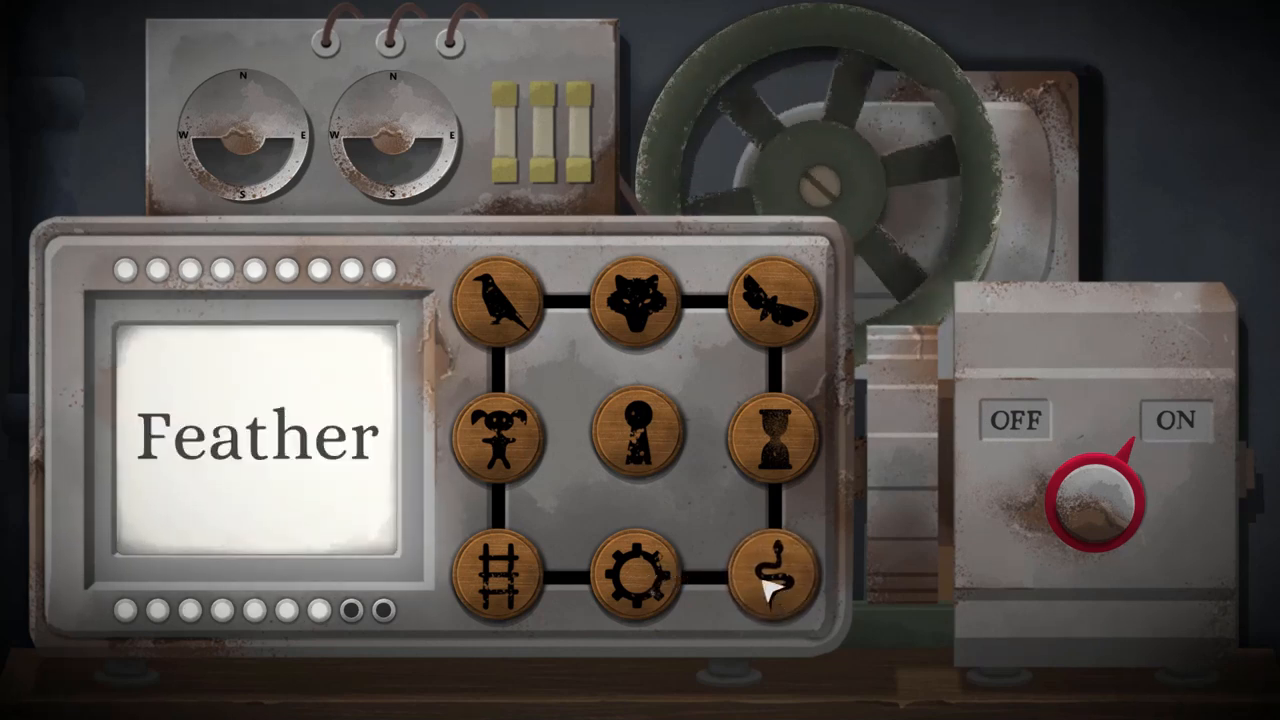
pyautogui.click(500, 300)
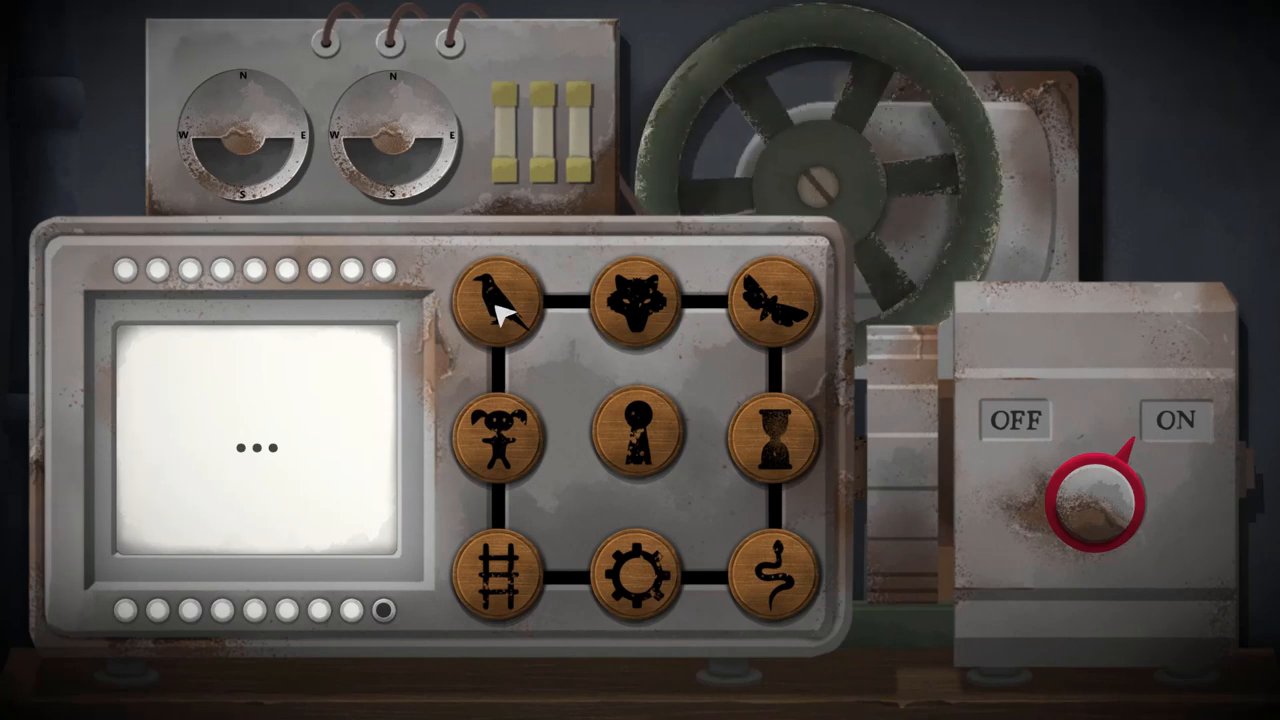
pyautogui.click(636, 430)
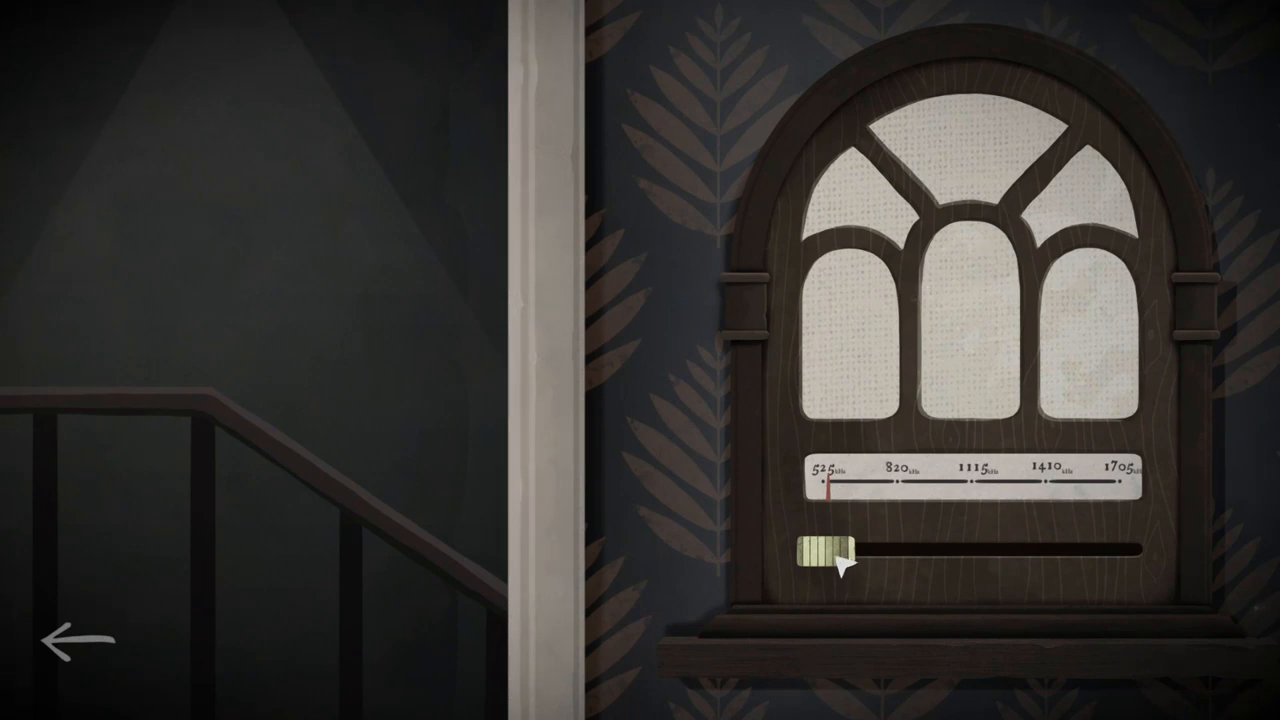
pyautogui.moveTo(844, 562)
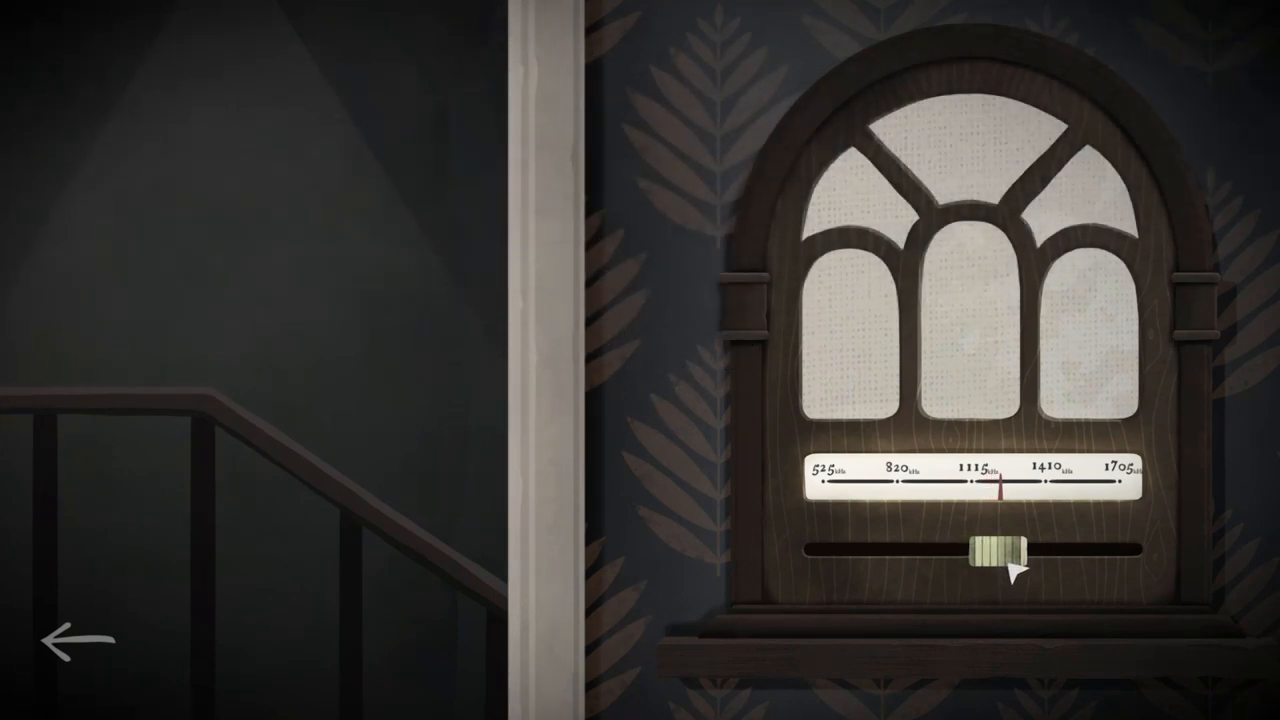
# - Tune the radio slider past 1410 until the closed-station broadcast becomes readable
pyautogui.moveTo(976, 560); pyautogui.dragTo(1010, 560)
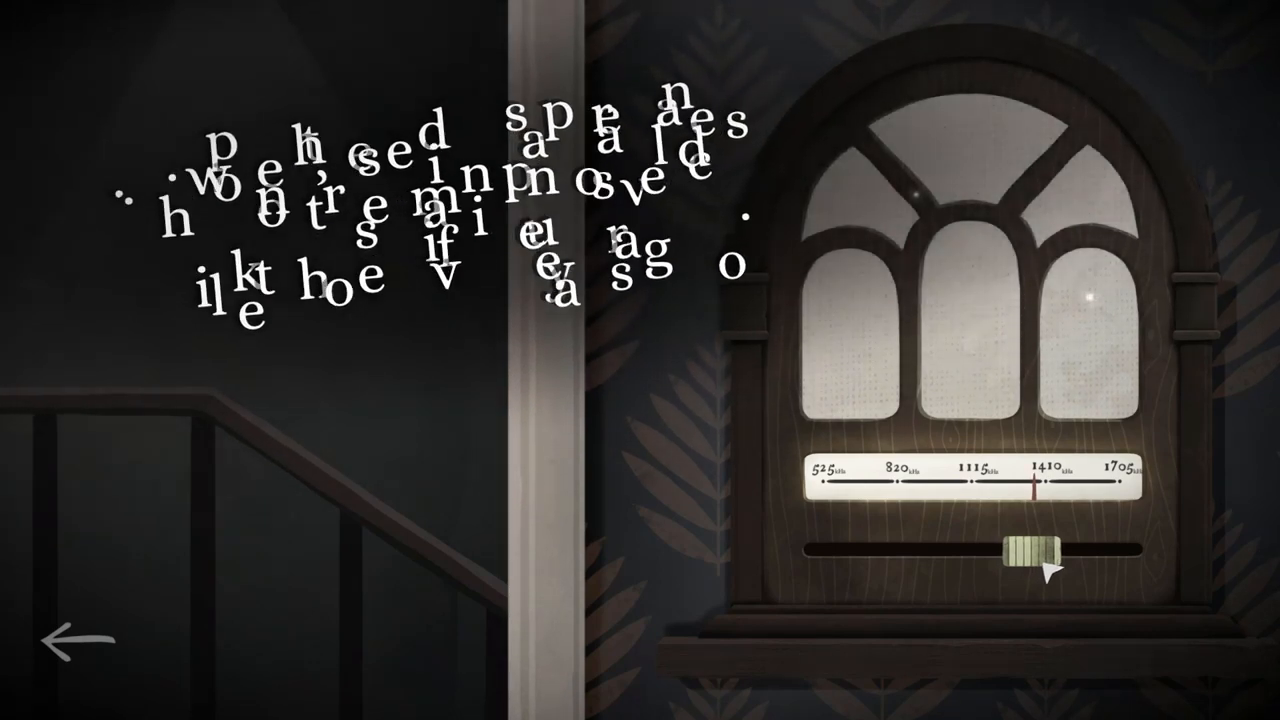
pyautogui.moveTo(1020, 556); pyautogui.dragTo(1050, 556)
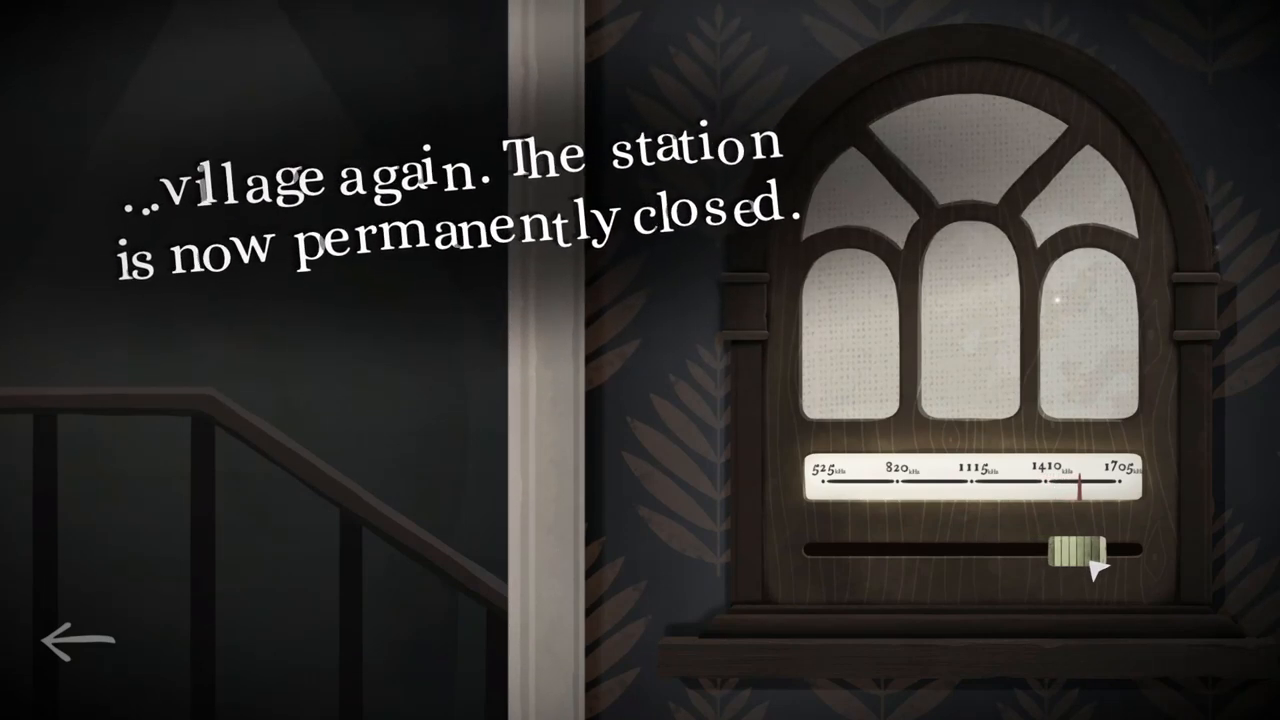
pyautogui.moveTo(1090, 556); pyautogui.dragTo(1036, 556)
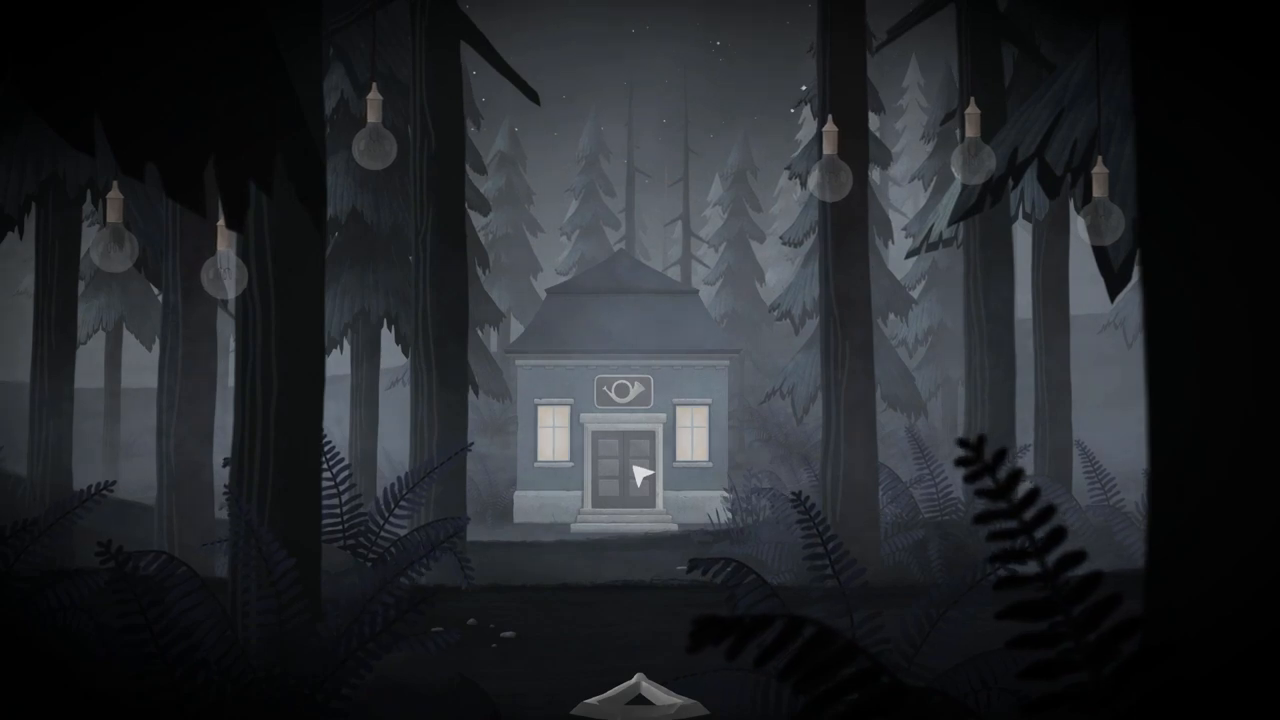
pyautogui.click(624, 470)
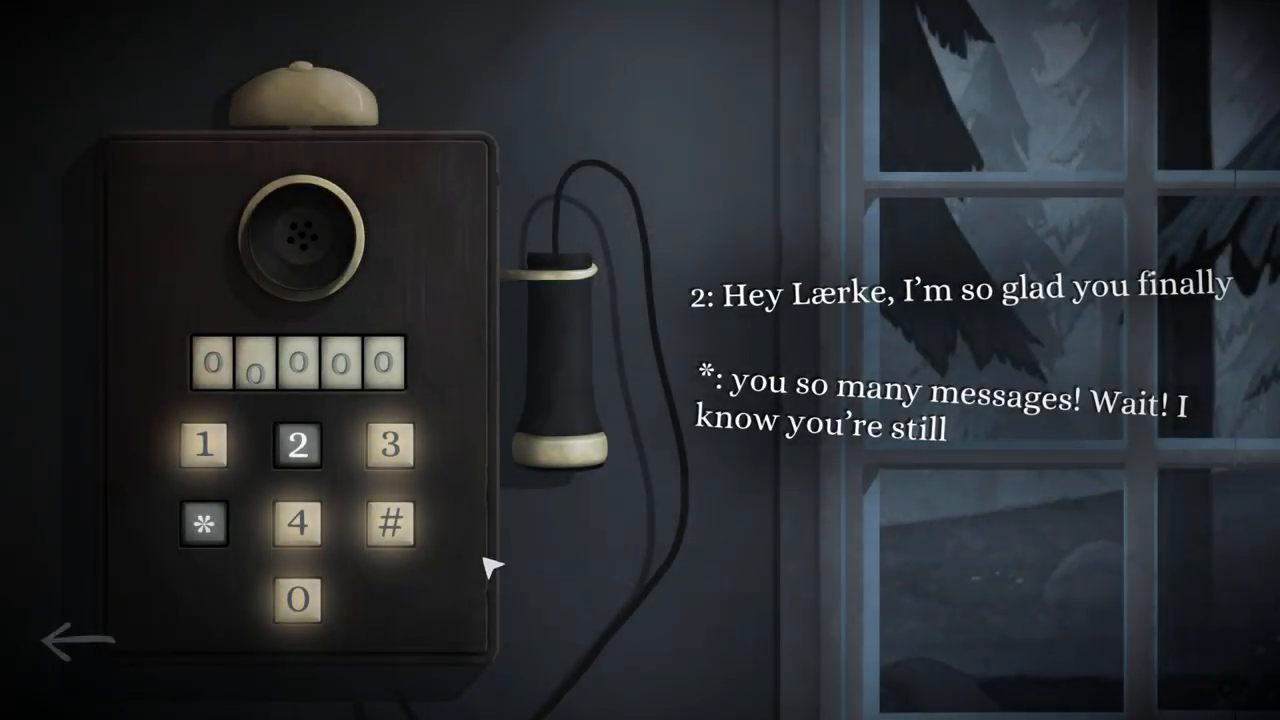
# - Enter 2, * and the next digit on the wall phone keypad
pyautogui.click(296, 444)
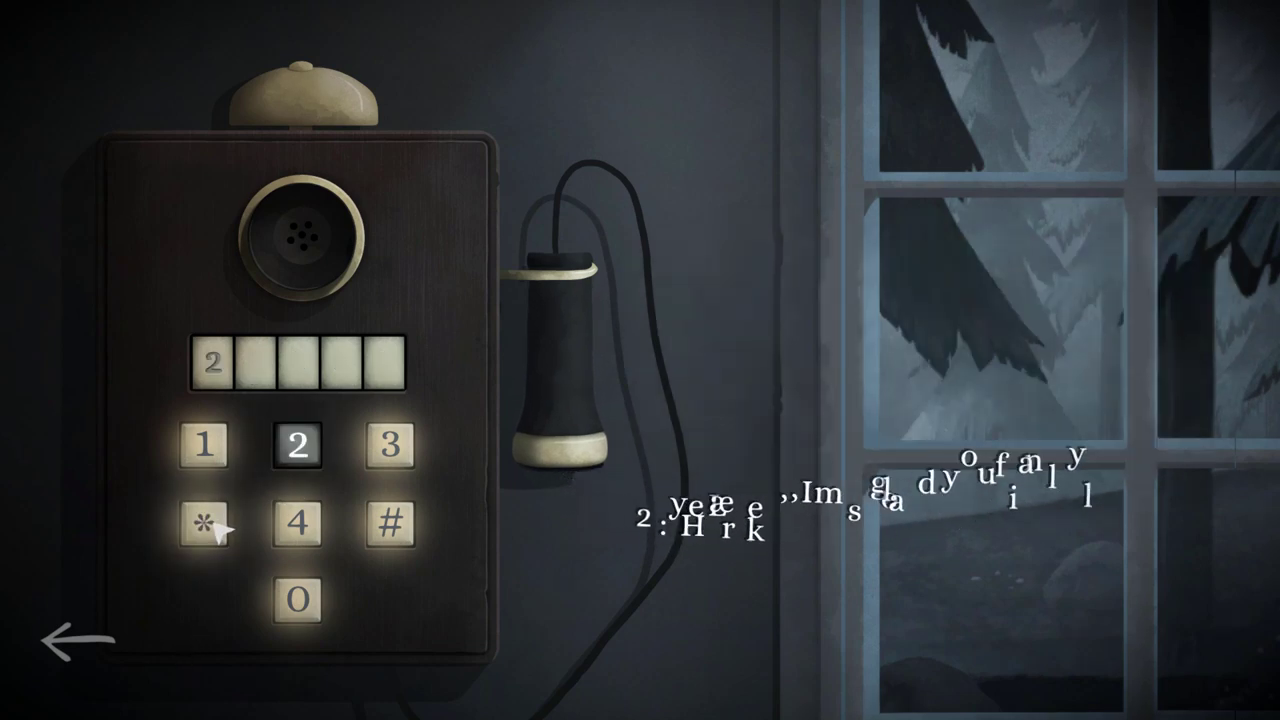
pyautogui.click(204, 524)
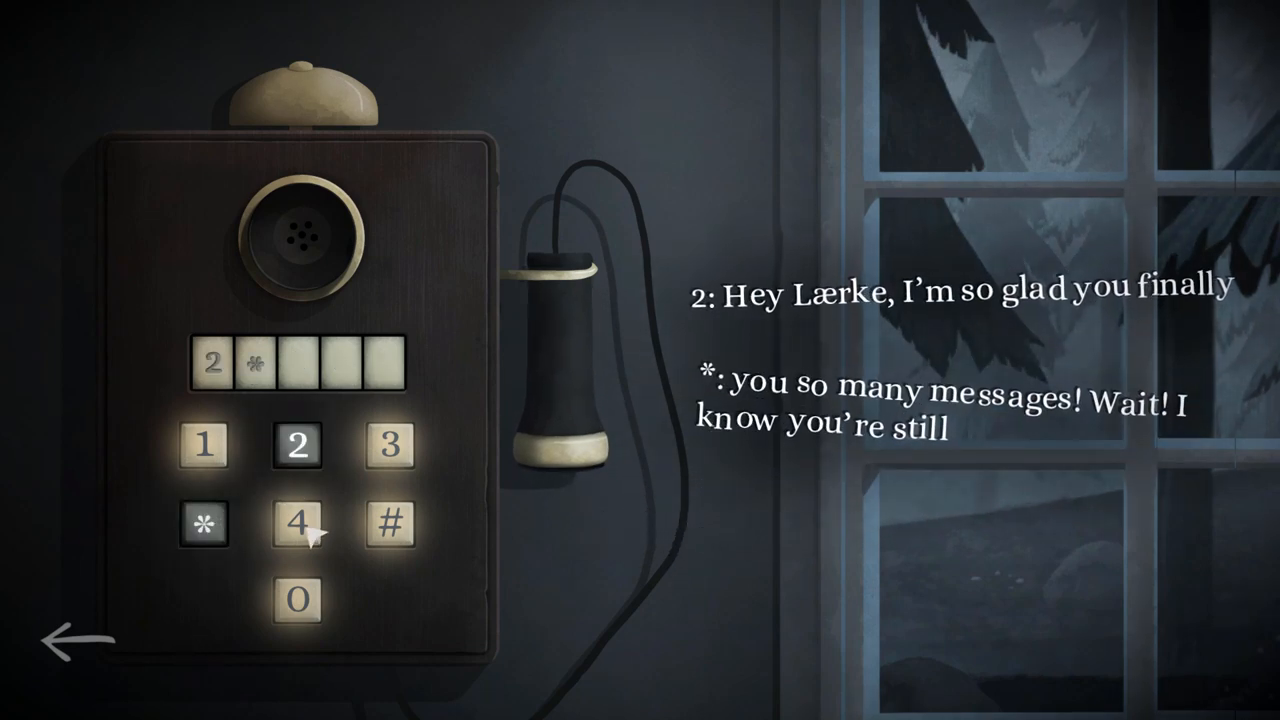
pyautogui.click(296, 524)
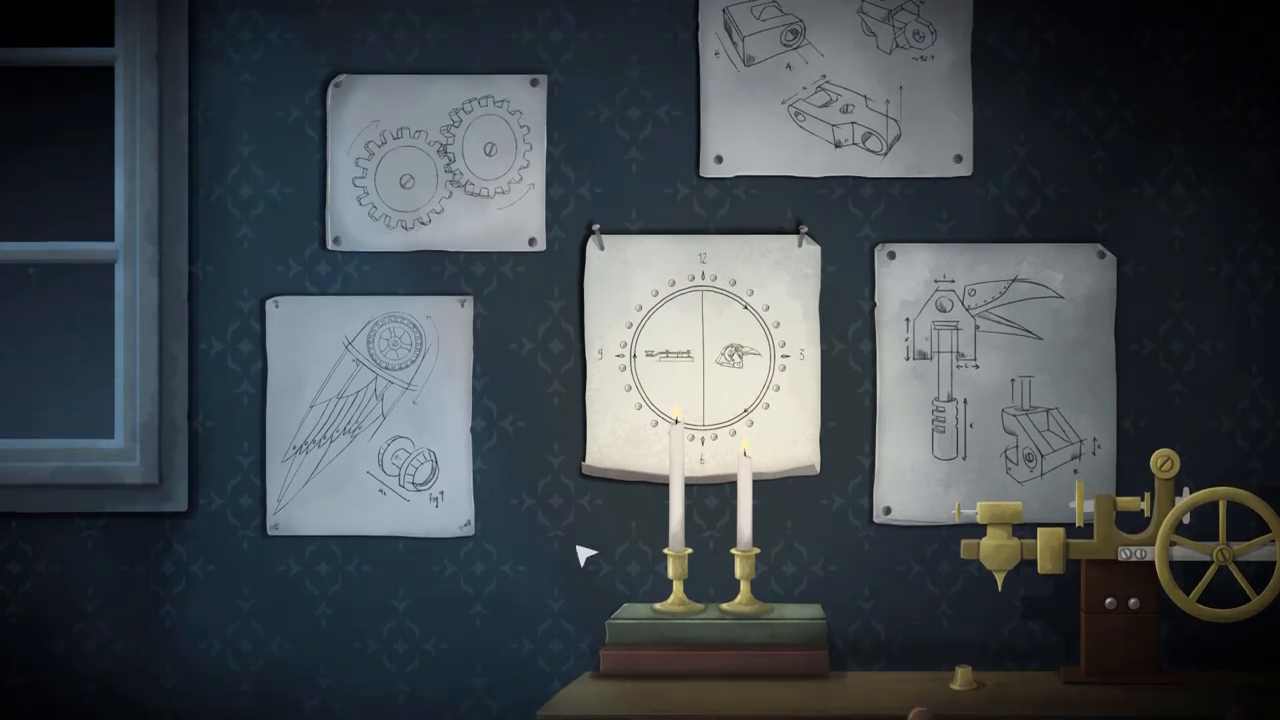
pyautogui.click(700, 350)
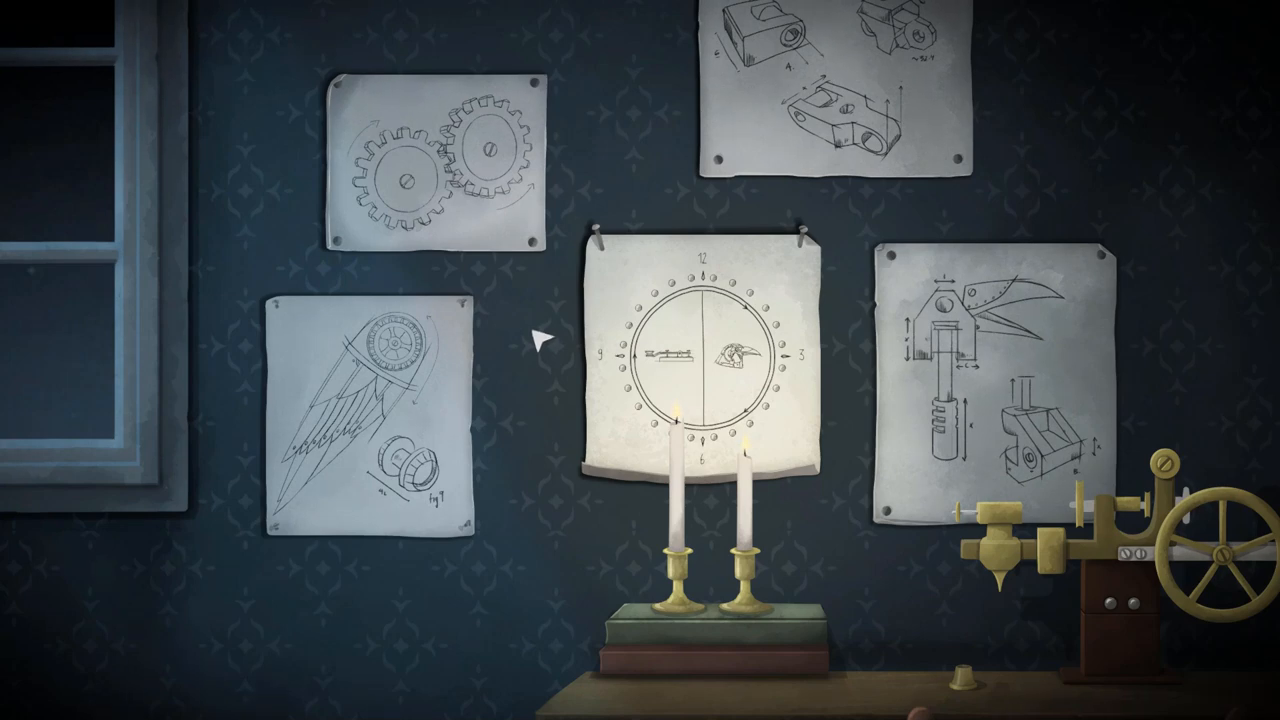
pyautogui.click(700, 370)
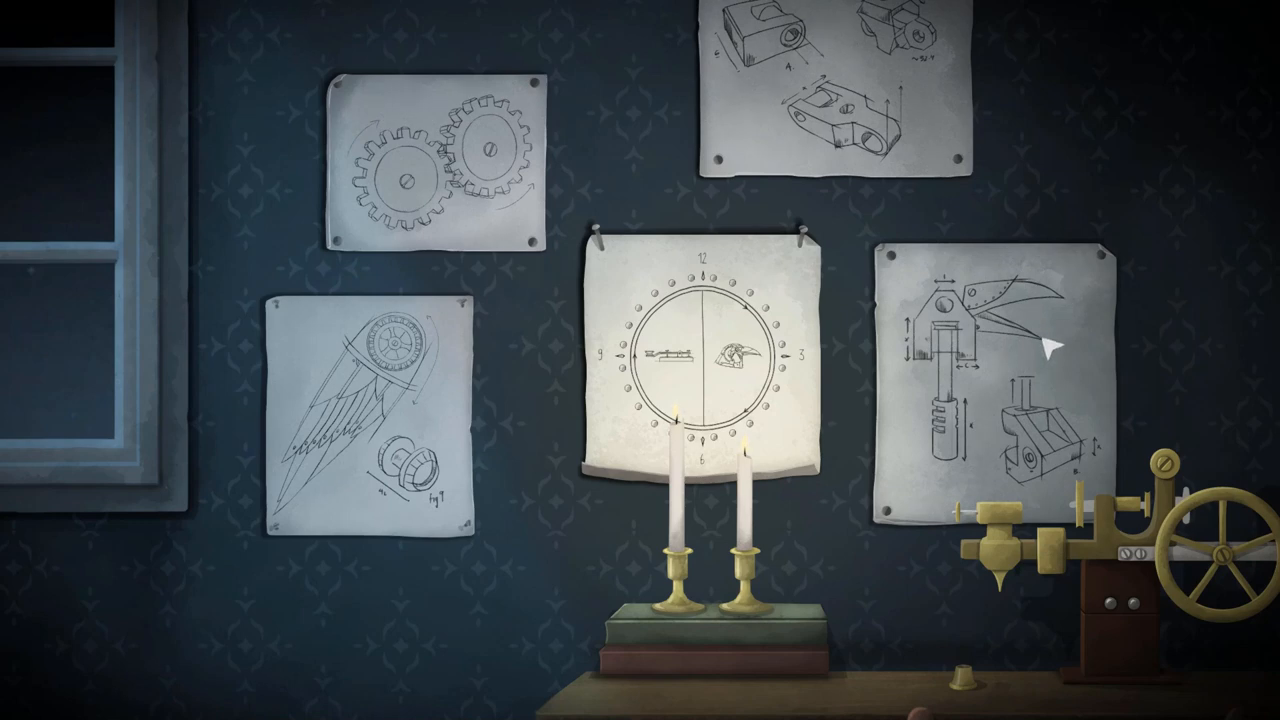
pyautogui.click(360, 420)
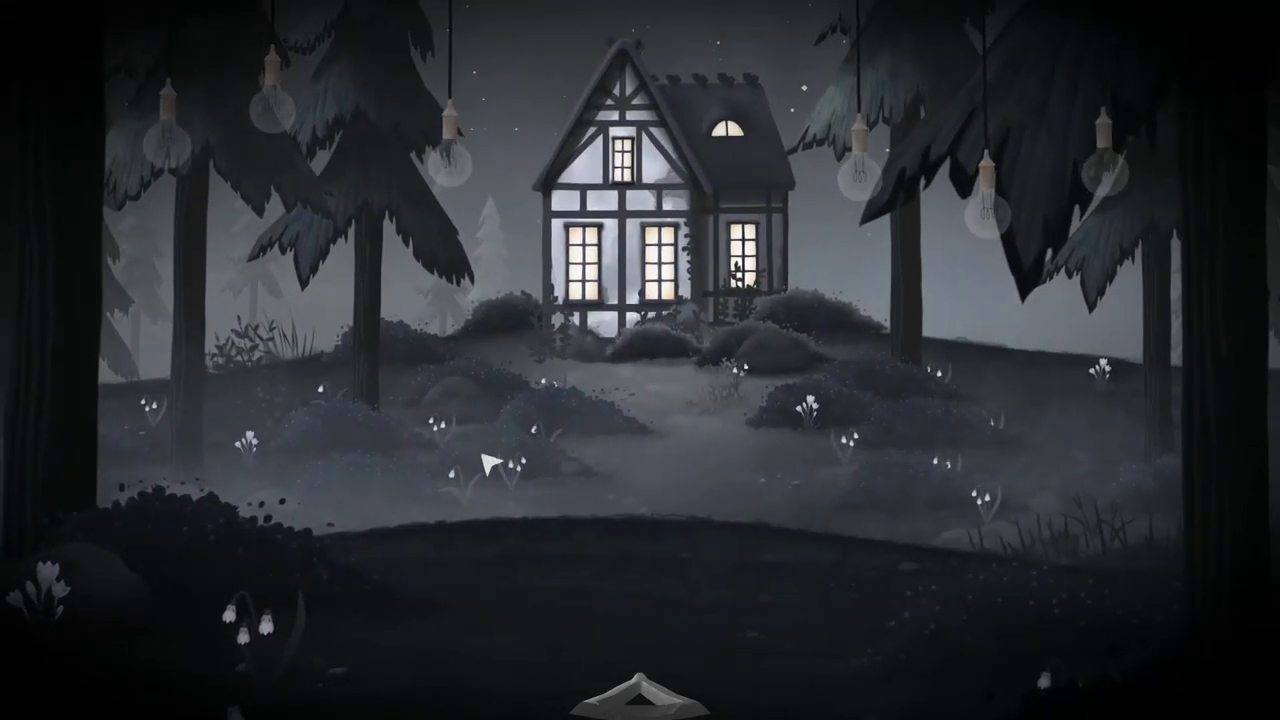
pyautogui.moveTo(184, 156)
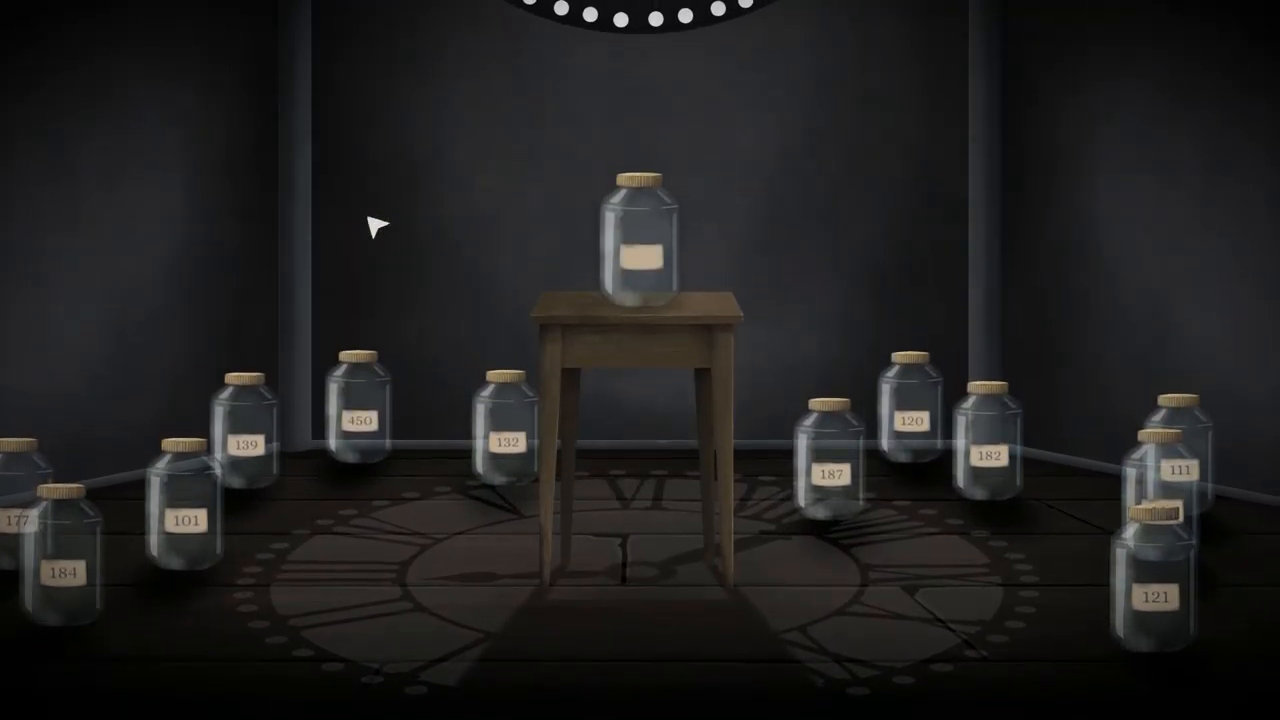
# - Examine the jar on the little table to read its label, 159
pyautogui.click(638, 250)
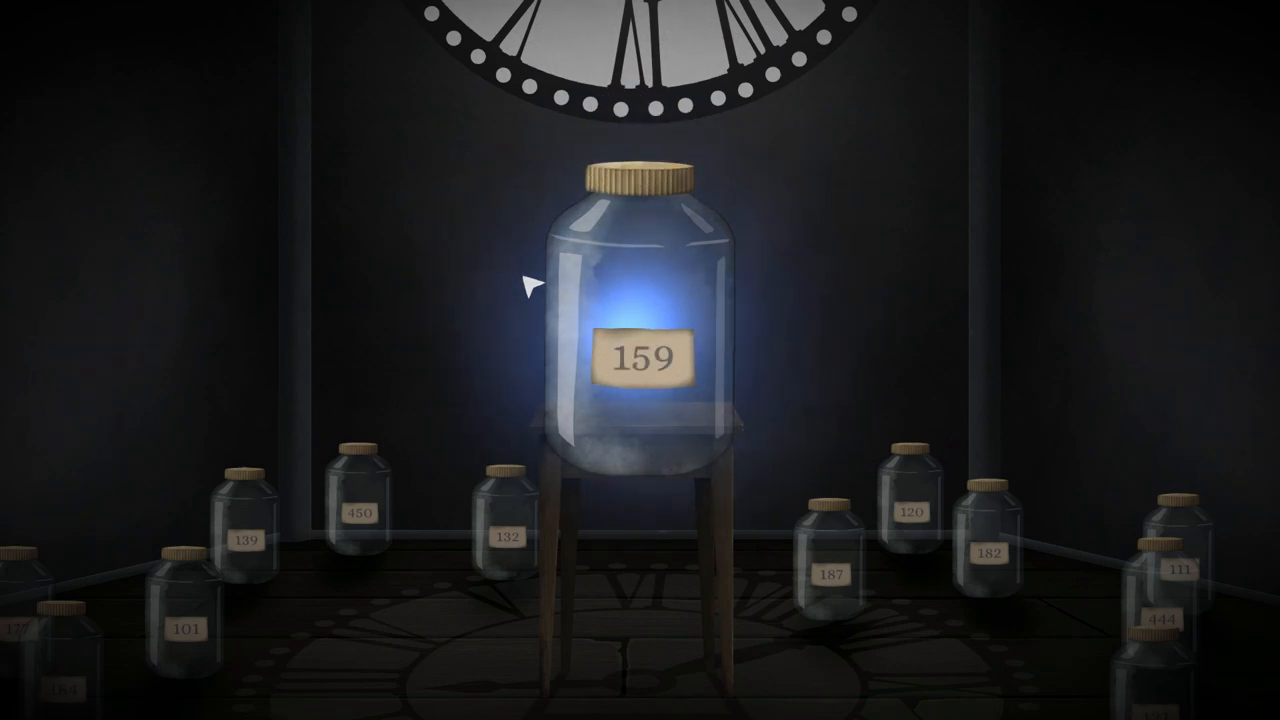